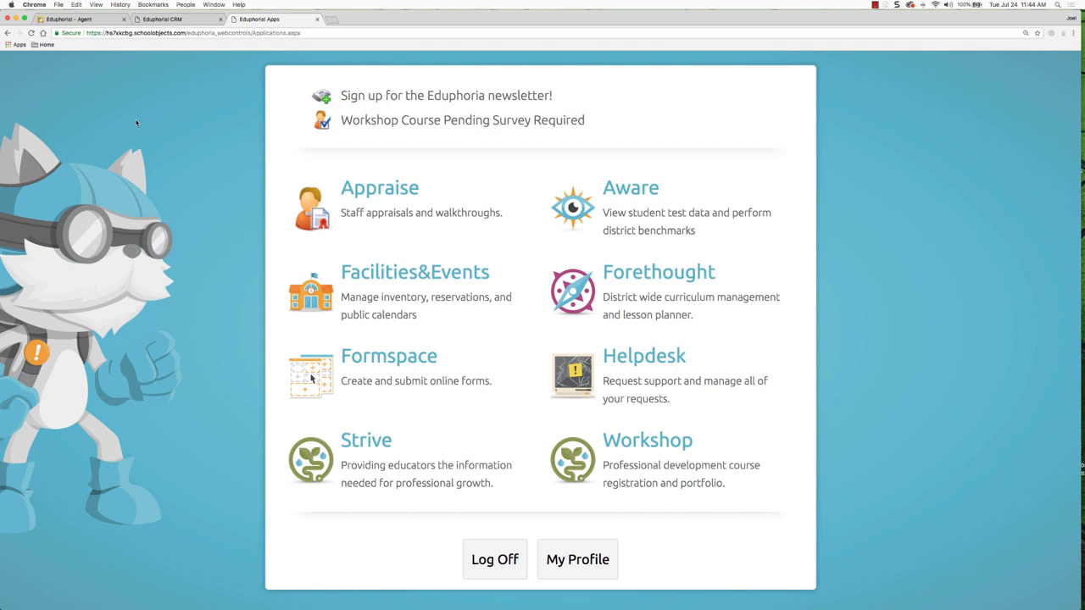
Launch the Forethought lesson planner from the Eduphoria applications page.
{"action": "left_click", "coordinate": [636, 280]}
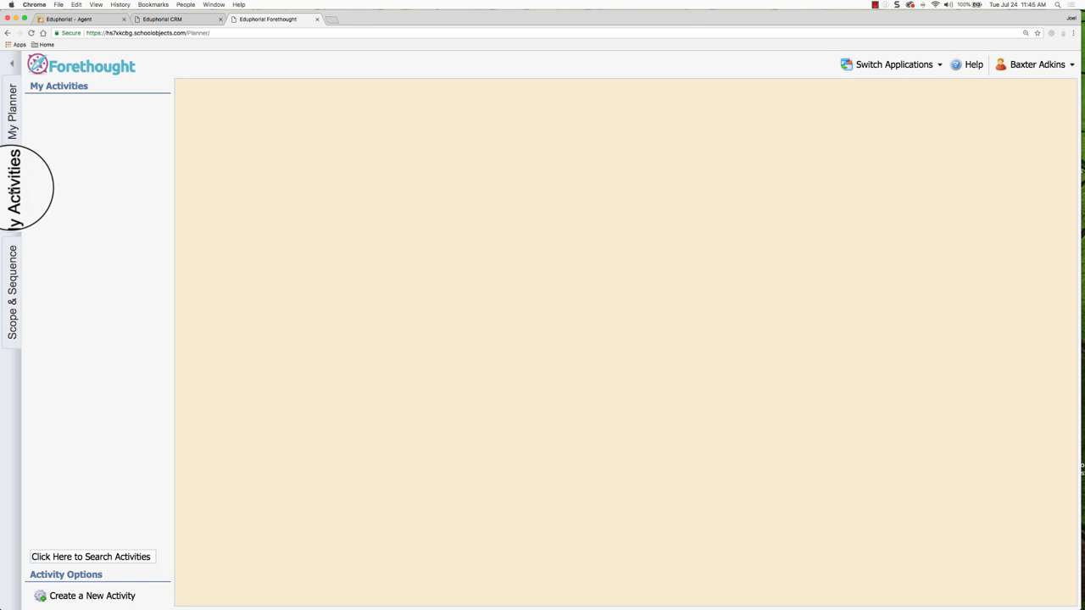
{"action": "mouse_move", "coordinate": [83, 134]}
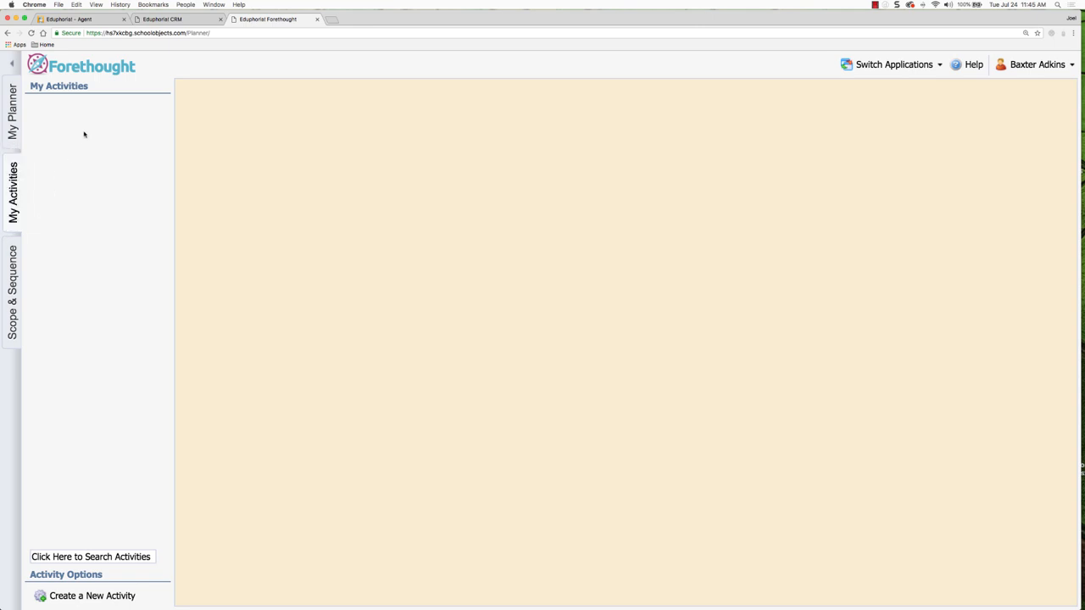
{"action": "mouse_move", "coordinate": [81, 171]}
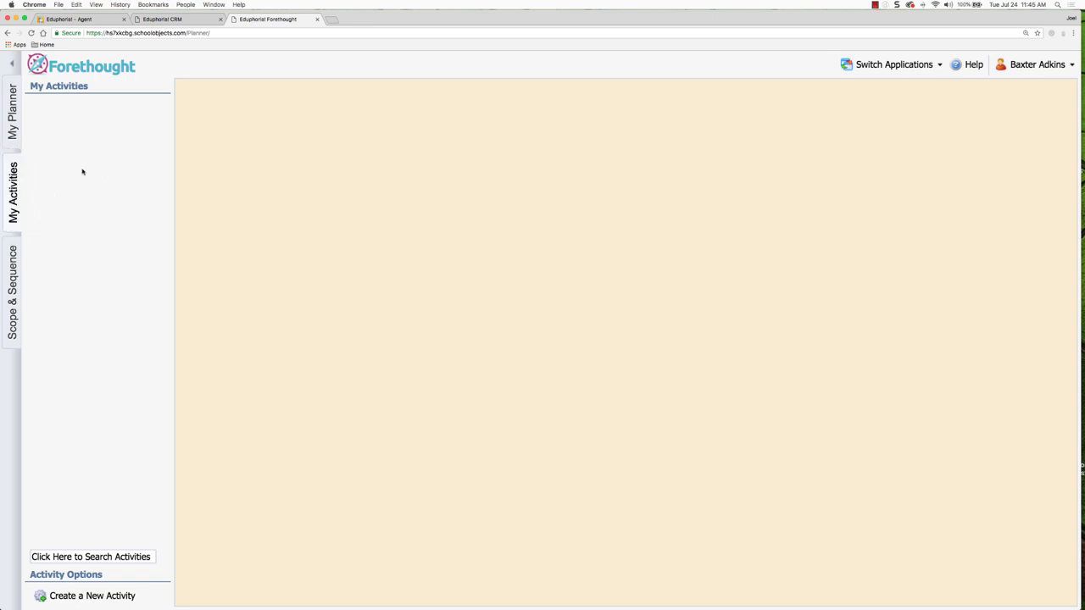
{"action": "left_click", "coordinate": [95, 596]}
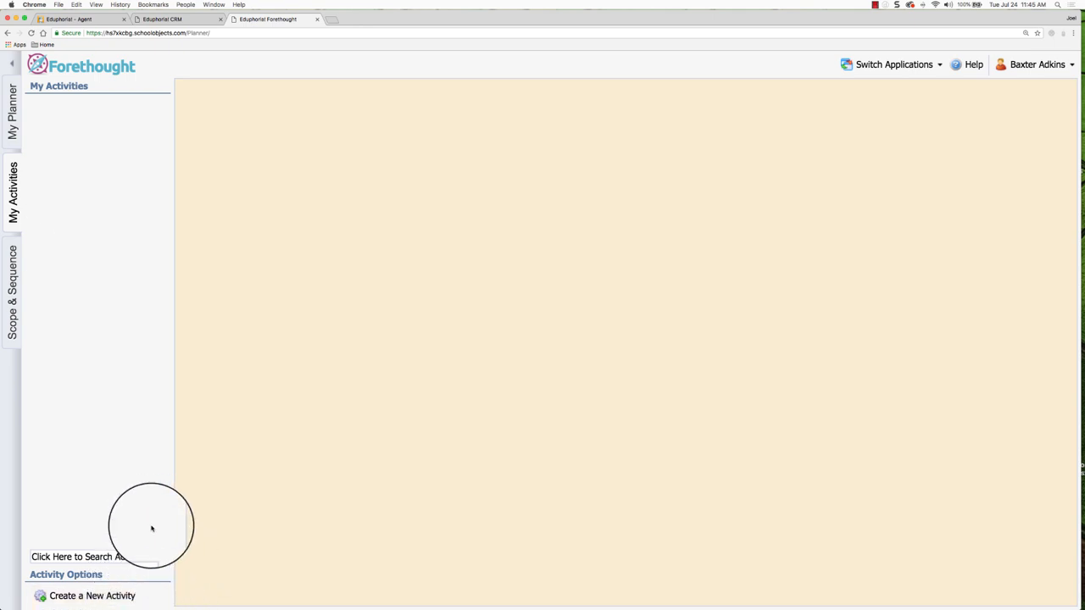
{"action": "mouse_move", "coordinate": [165, 529]}
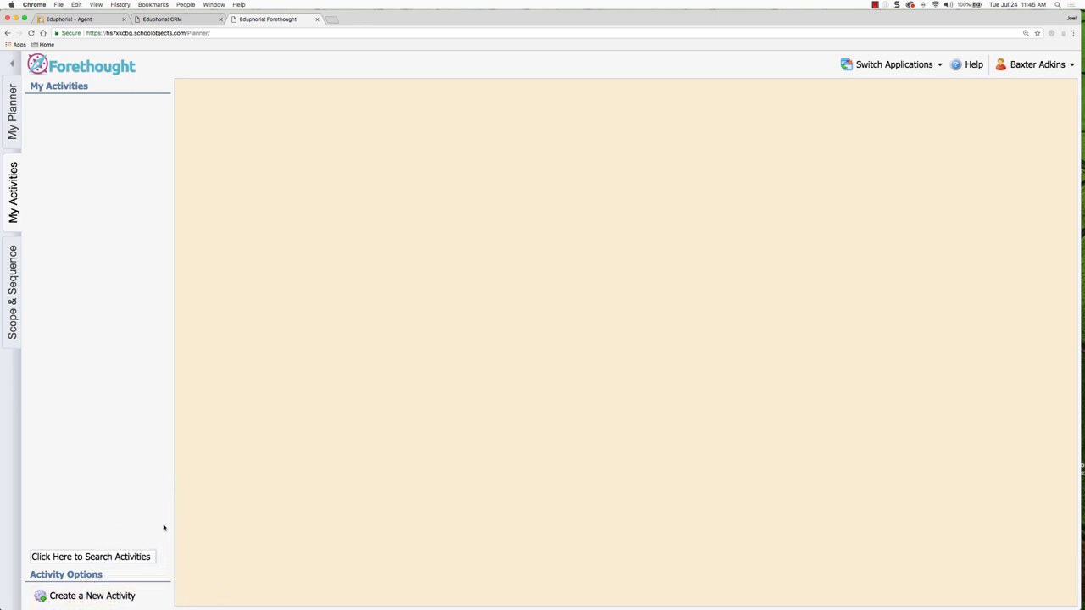
{"action": "left_click", "coordinate": [93, 556]}
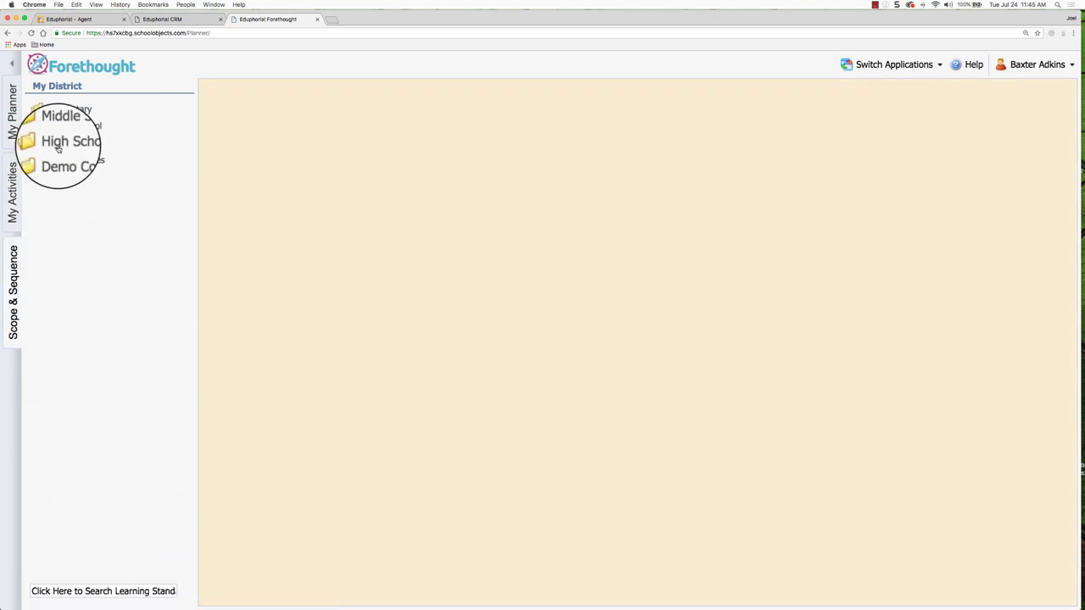
Show English I under High School > English Language Arts and Reading in Scope & Sequence.
{"action": "left_click", "coordinate": [69, 141]}
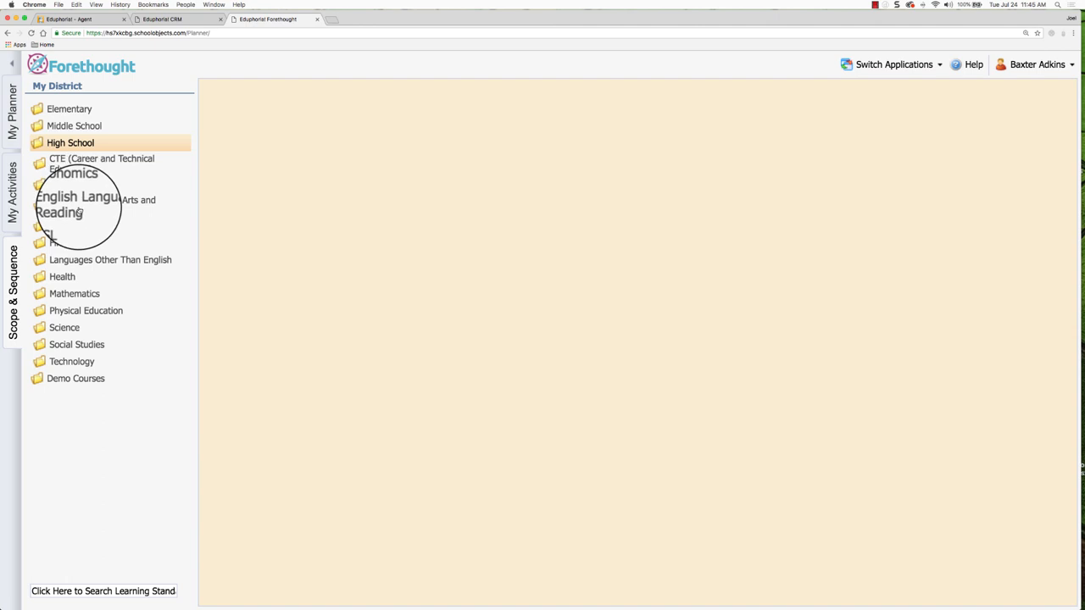
{"action": "left_click", "coordinate": [82, 206]}
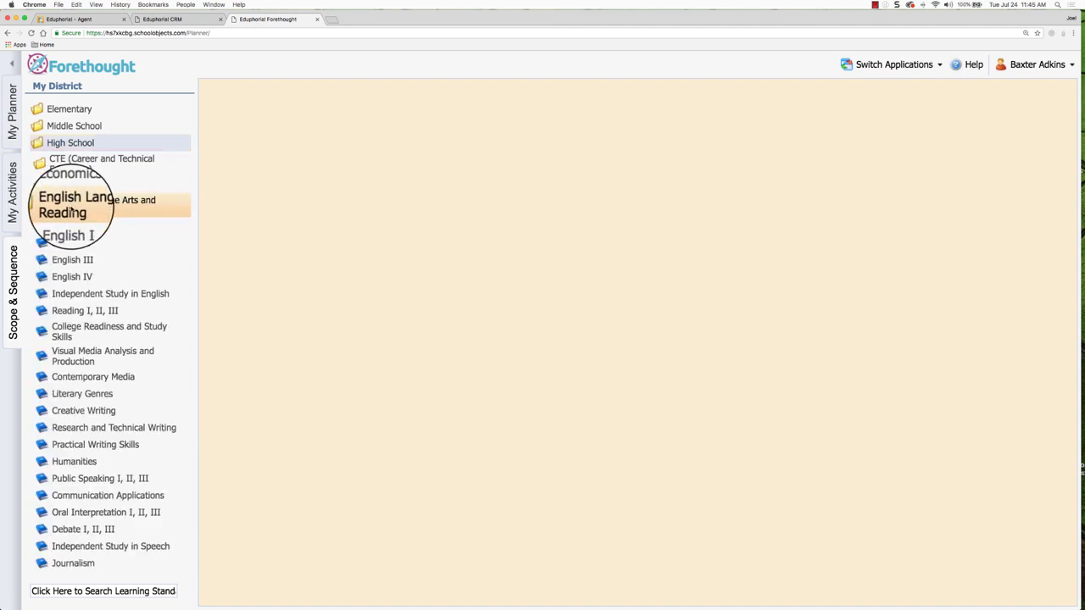
{"action": "left_click", "coordinate": [68, 236]}
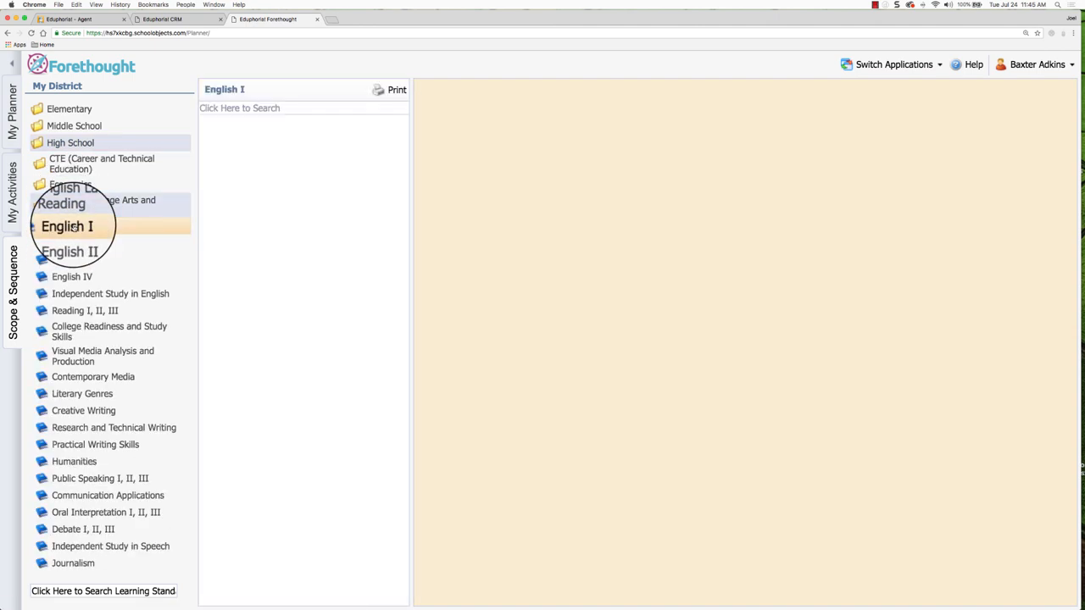
{"action": "left_click", "coordinate": [63, 225]}
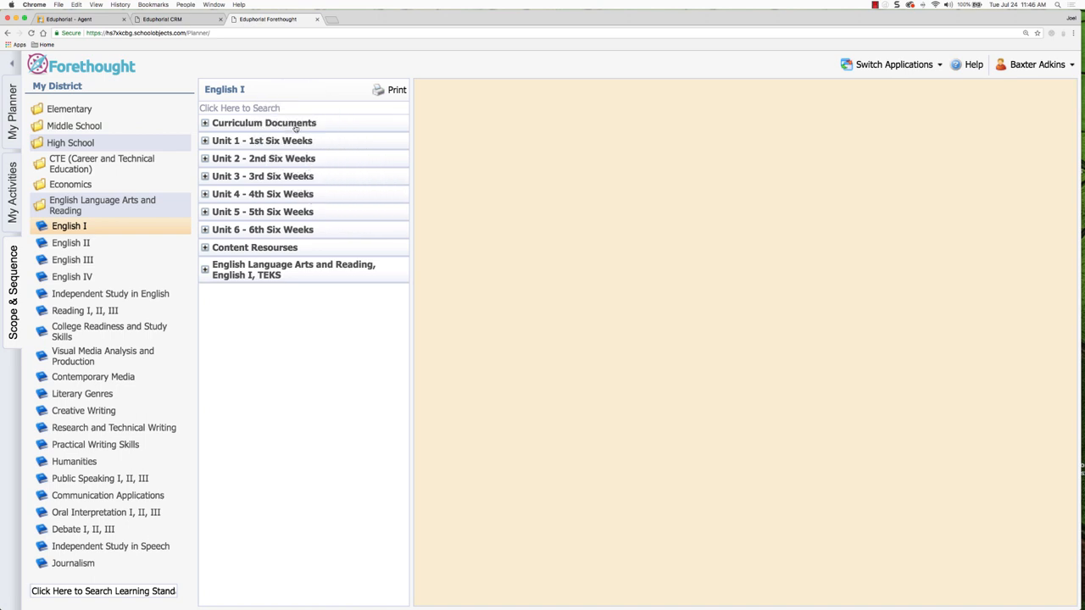
{"action": "mouse_move", "coordinate": [295, 141]}
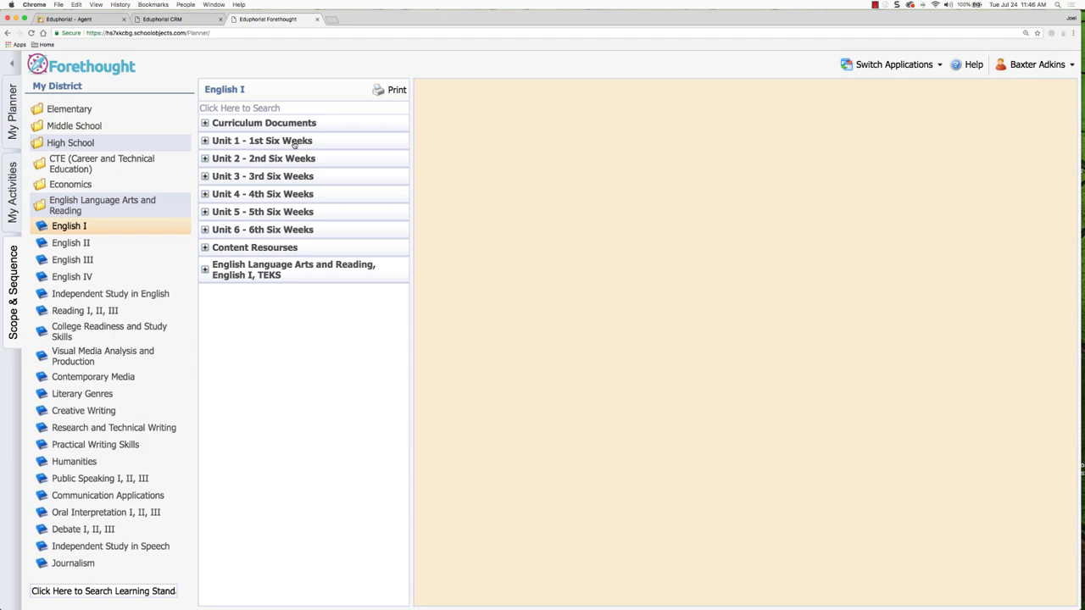
{"action": "mouse_move", "coordinate": [314, 279]}
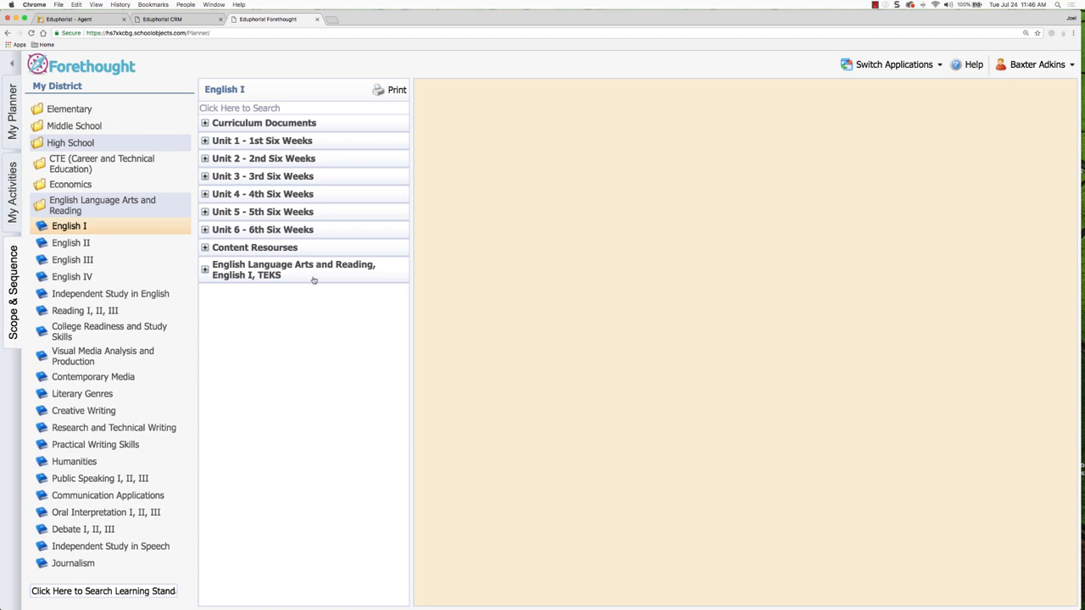
{"action": "mouse_move", "coordinate": [176, 298]}
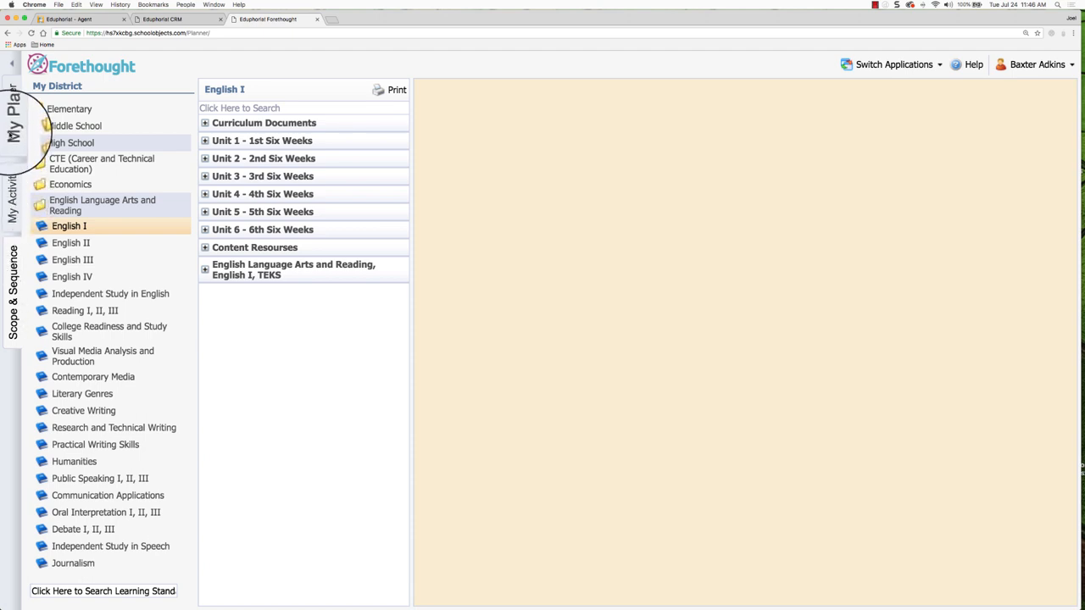
Go to My Planner to bring up the Setup My Planner wizard.
{"action": "left_click", "coordinate": [12, 110]}
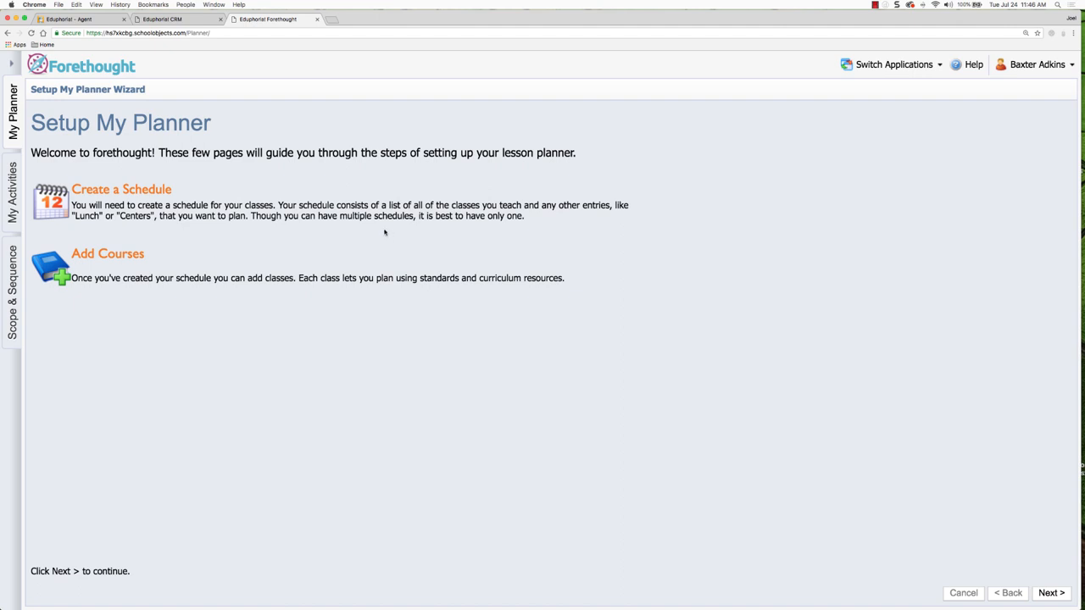
{"action": "mouse_move", "coordinate": [441, 232]}
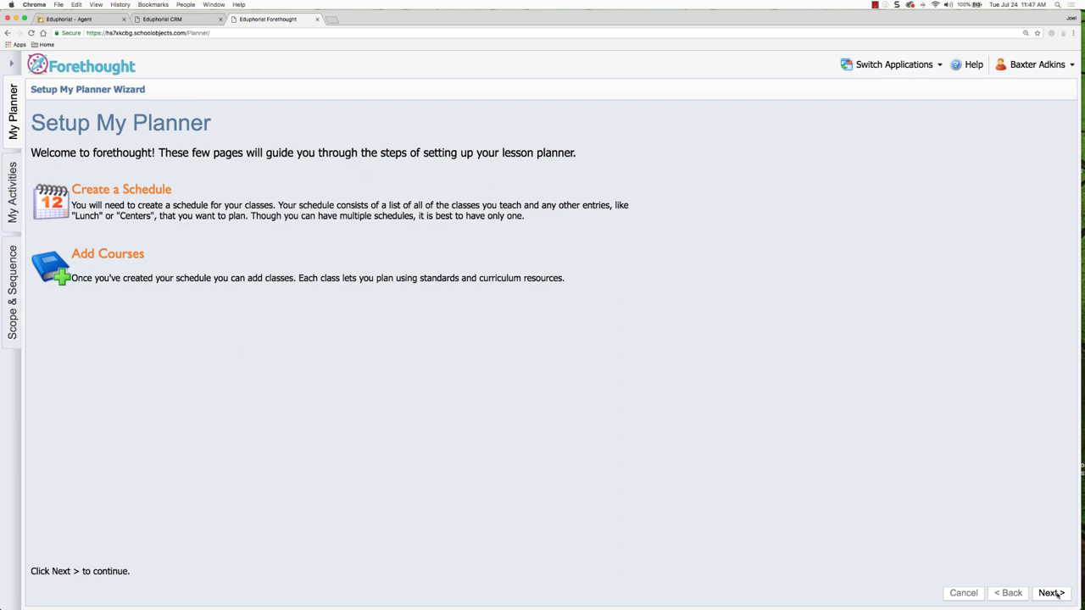
Create a schedule titled 'Adkins English Courses' and continue to adding entries.
{"action": "left_click", "coordinate": [1054, 593]}
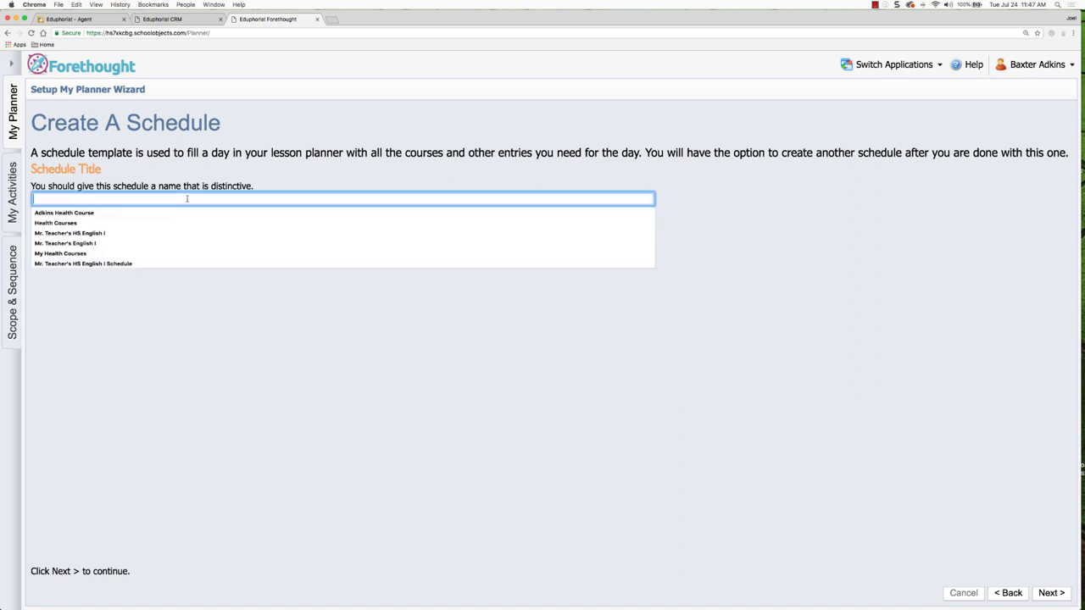
{"action": "type", "text": "Adkins"}
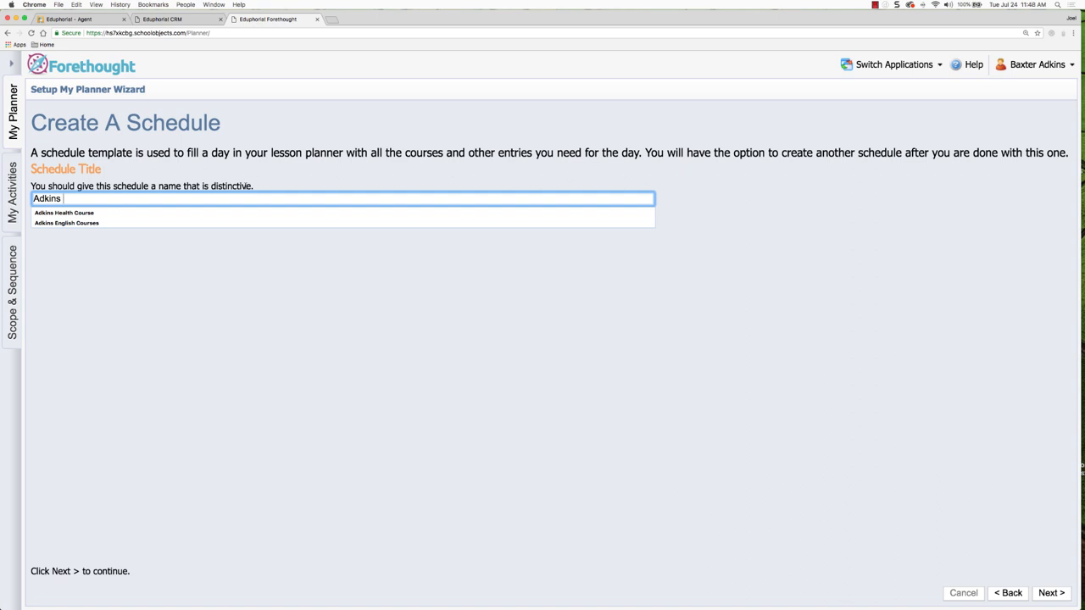
{"action": "type", "text": "English Courses"}
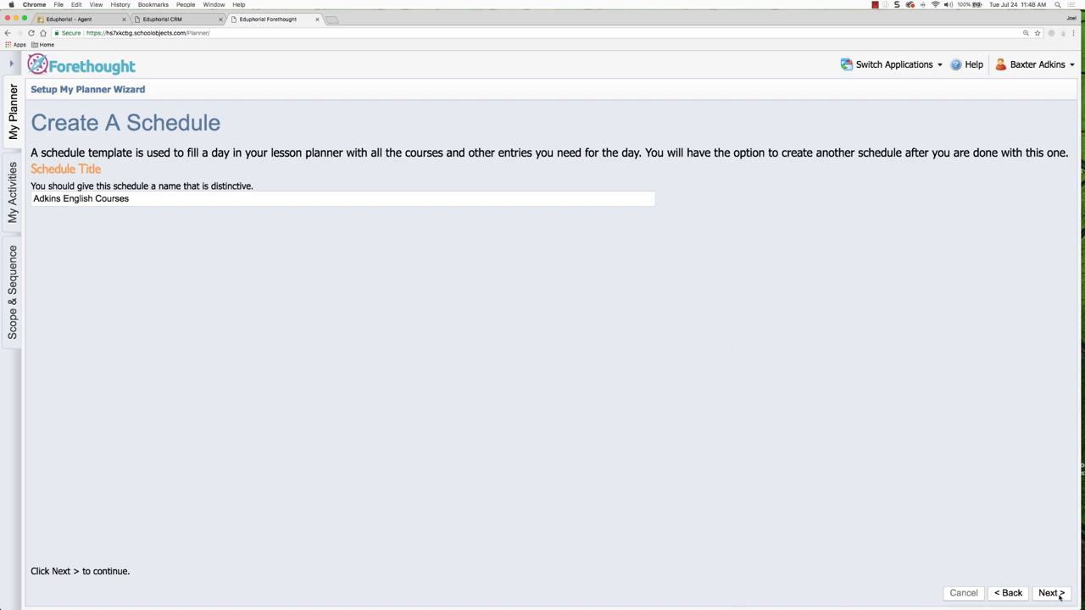
{"action": "left_click", "coordinate": [1056, 593]}
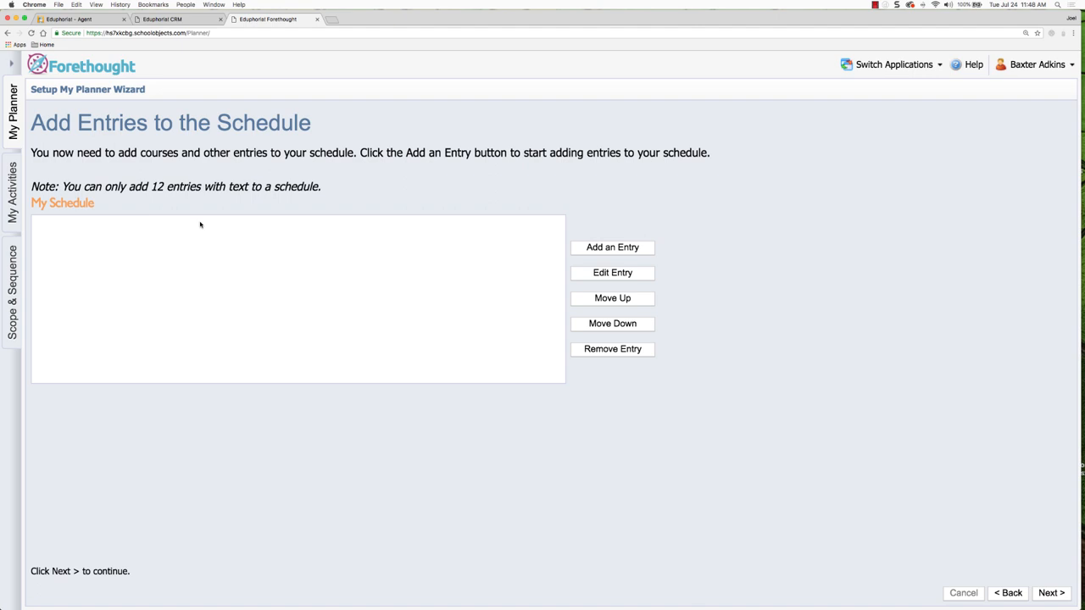
{"action": "mouse_move", "coordinate": [612, 247]}
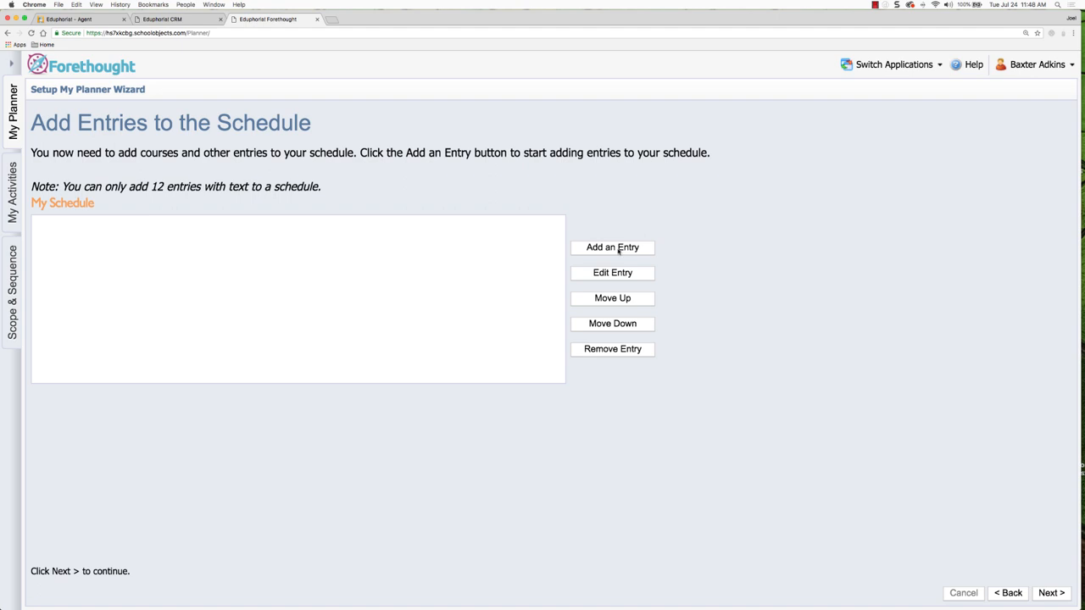
{"action": "mouse_move", "coordinate": [390, 203]}
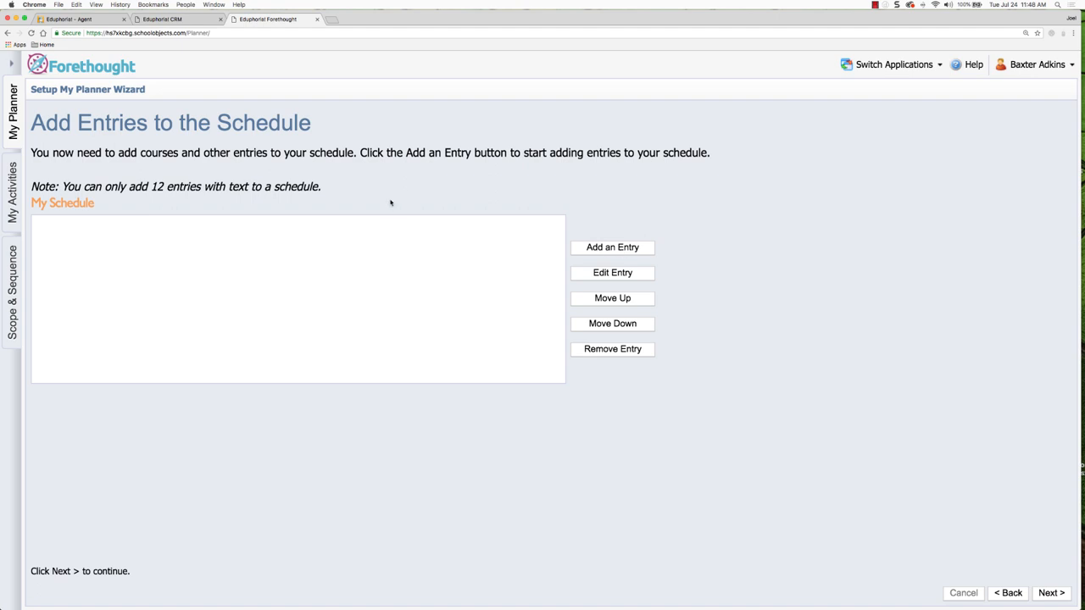
{"action": "mouse_move", "coordinate": [600, 248]}
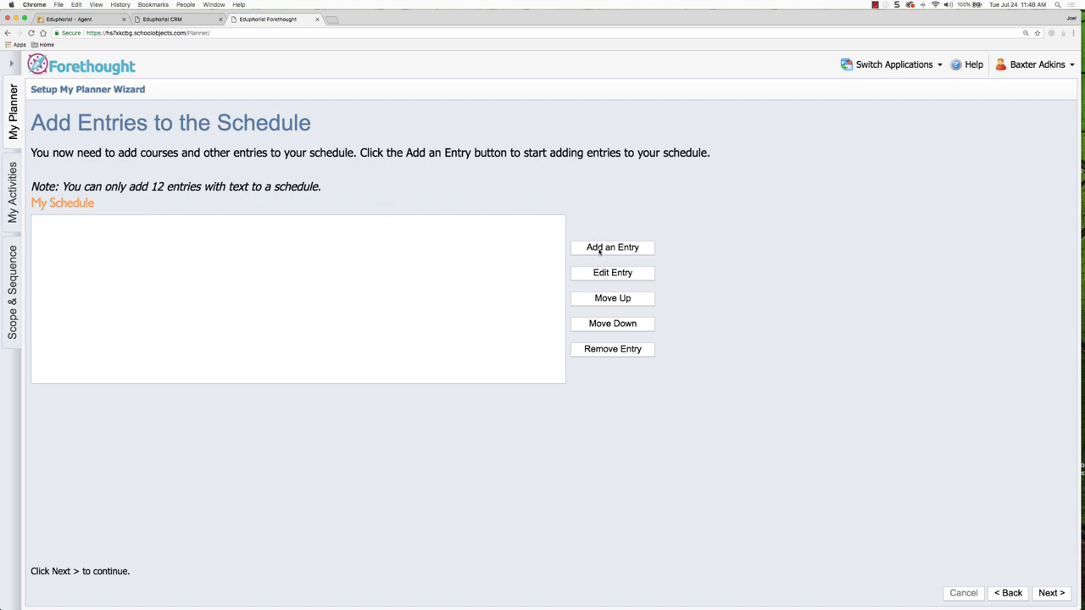
Start adding a new entry to the empty Adkins English Courses schedule.
{"action": "left_click", "coordinate": [612, 247]}
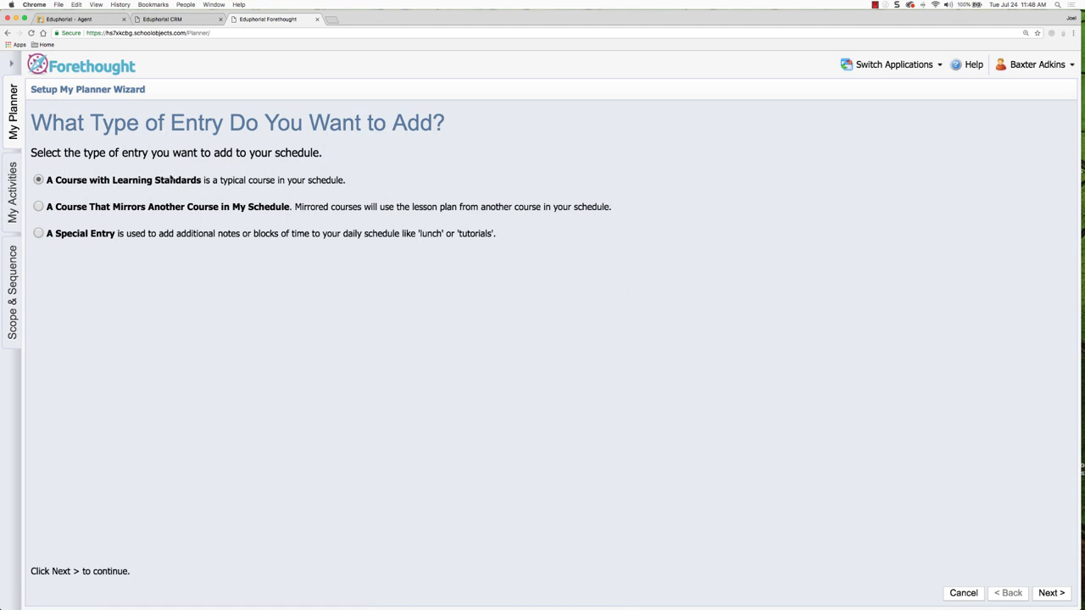
{"action": "mouse_move", "coordinate": [179, 251]}
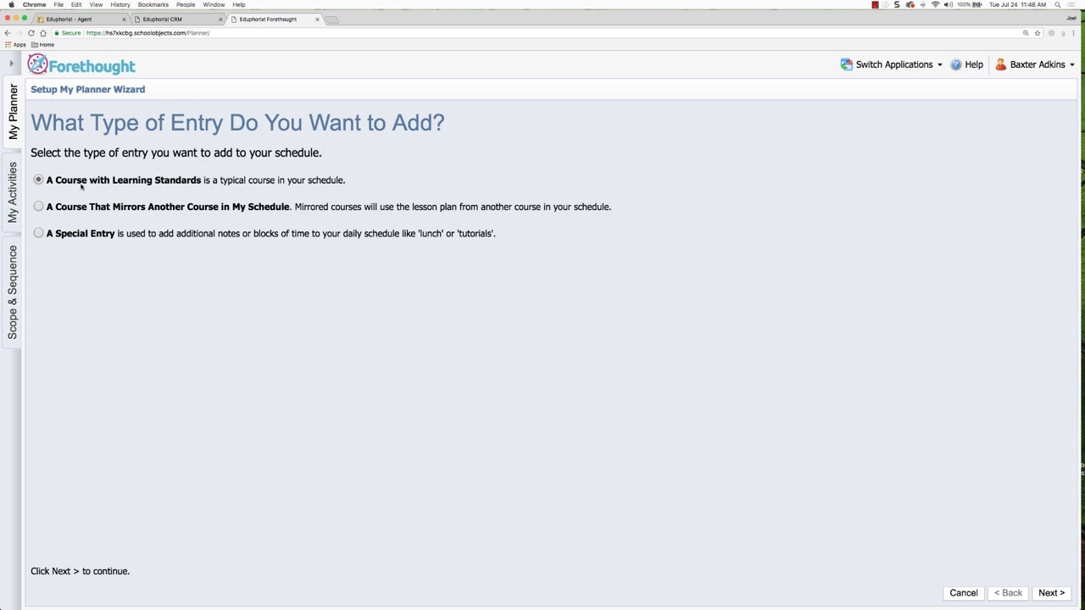
{"action": "mouse_move", "coordinate": [266, 190]}
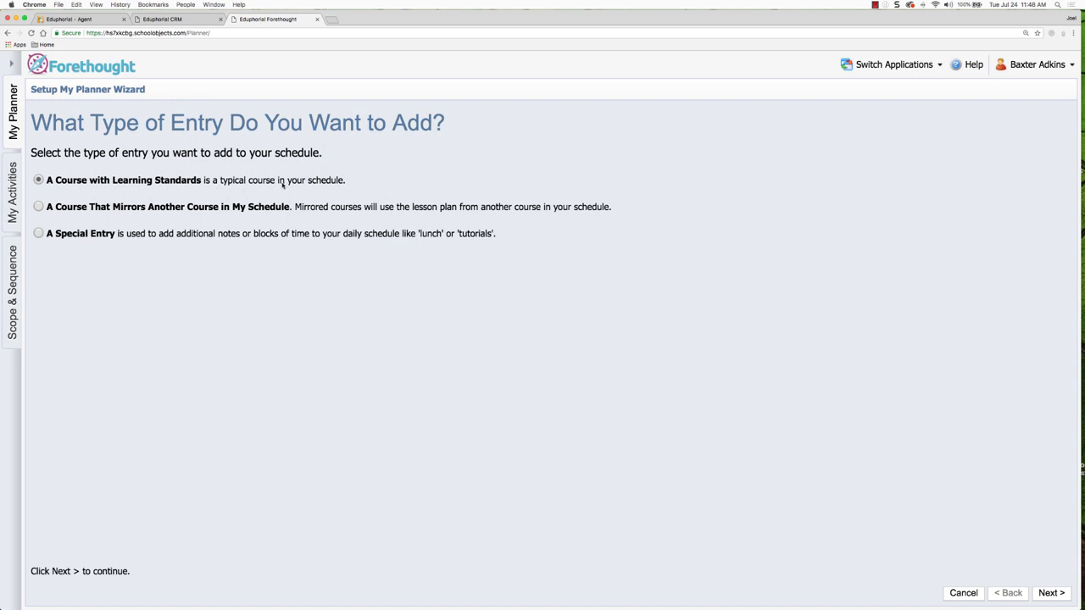
{"action": "mouse_move", "coordinate": [274, 191]}
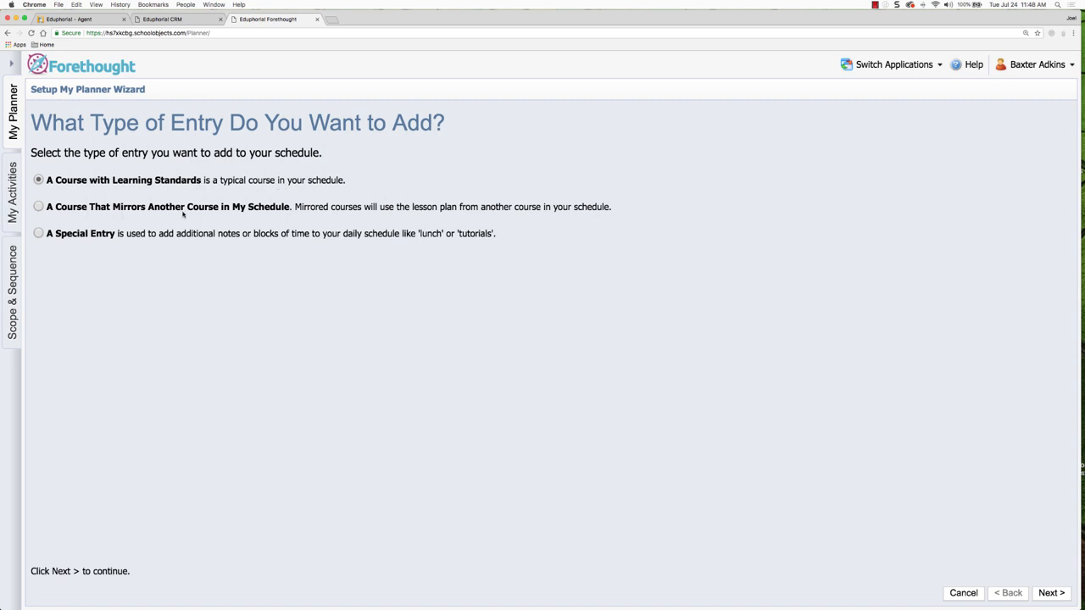
{"action": "mouse_move", "coordinate": [268, 213]}
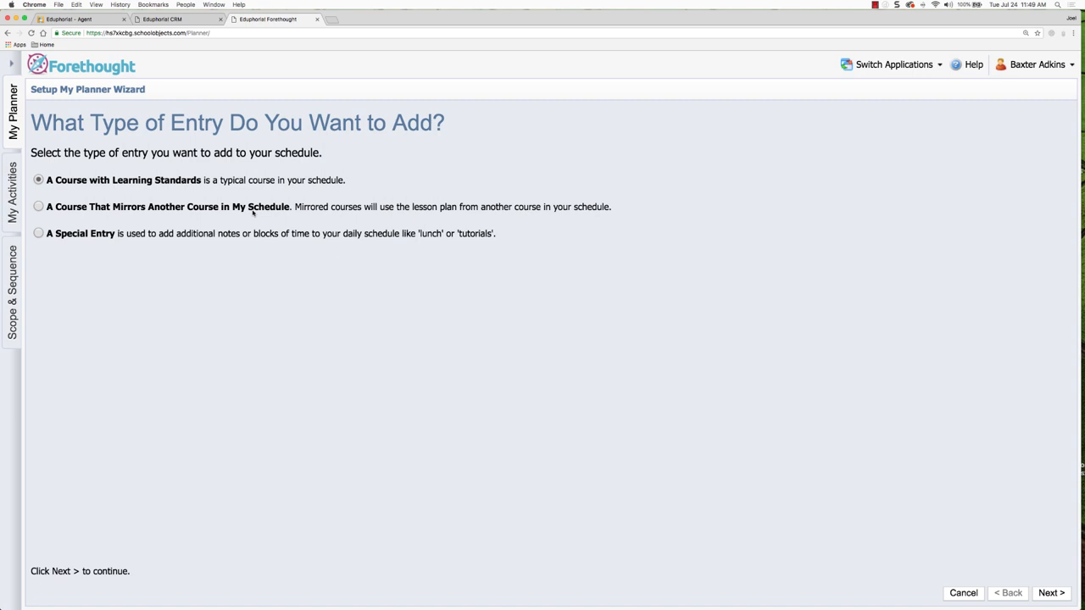
{"action": "mouse_move", "coordinate": [190, 237]}
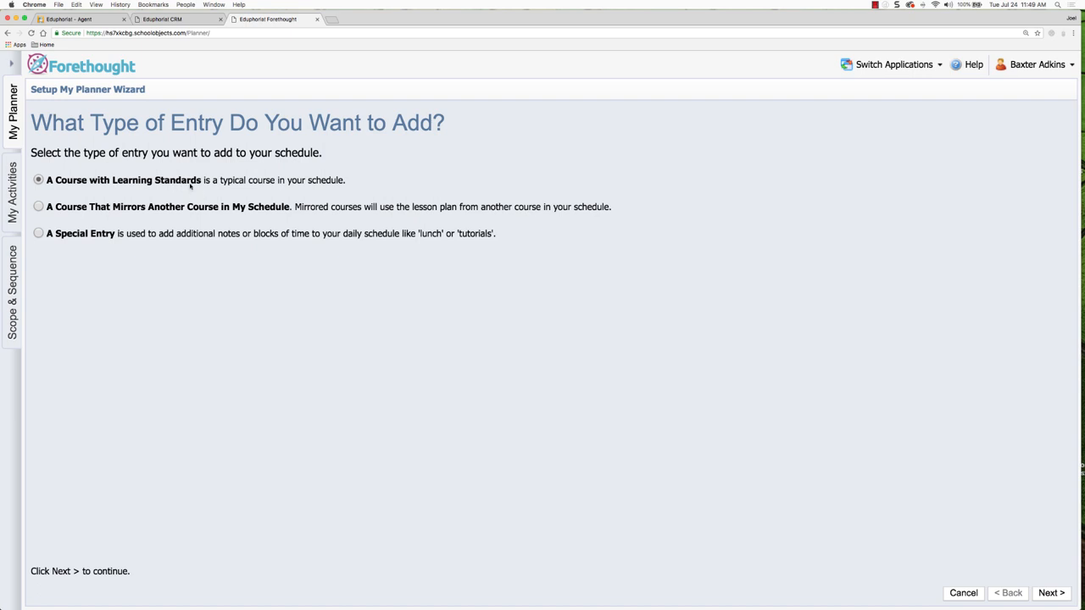
{"action": "mouse_move", "coordinate": [254, 244]}
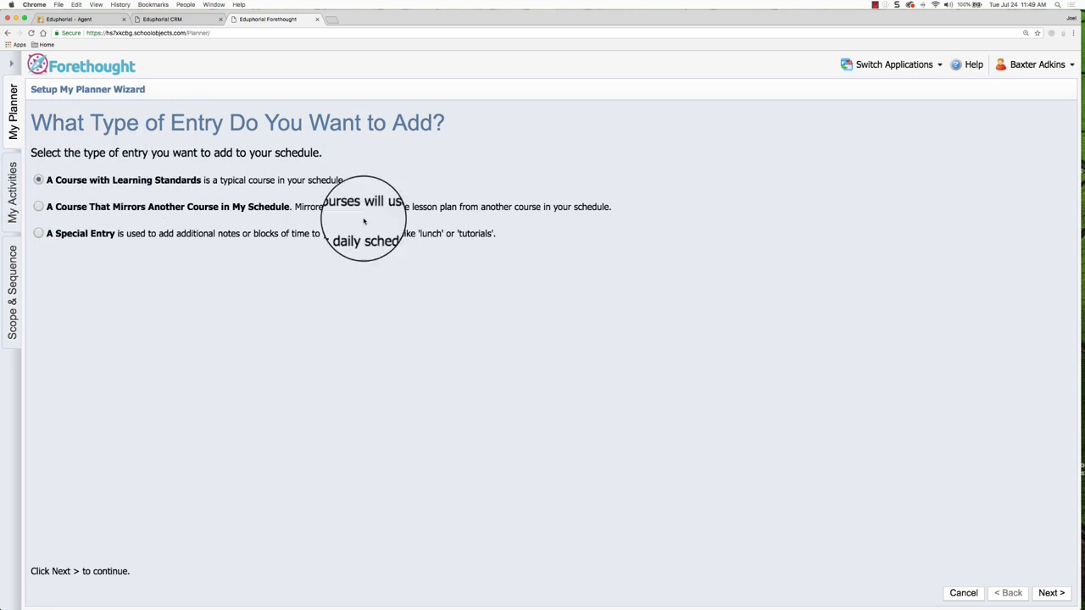
Keep 'A Course with Learning Standards' as the entry type and proceed to the course tree.
{"action": "left_click", "coordinate": [1055, 593]}
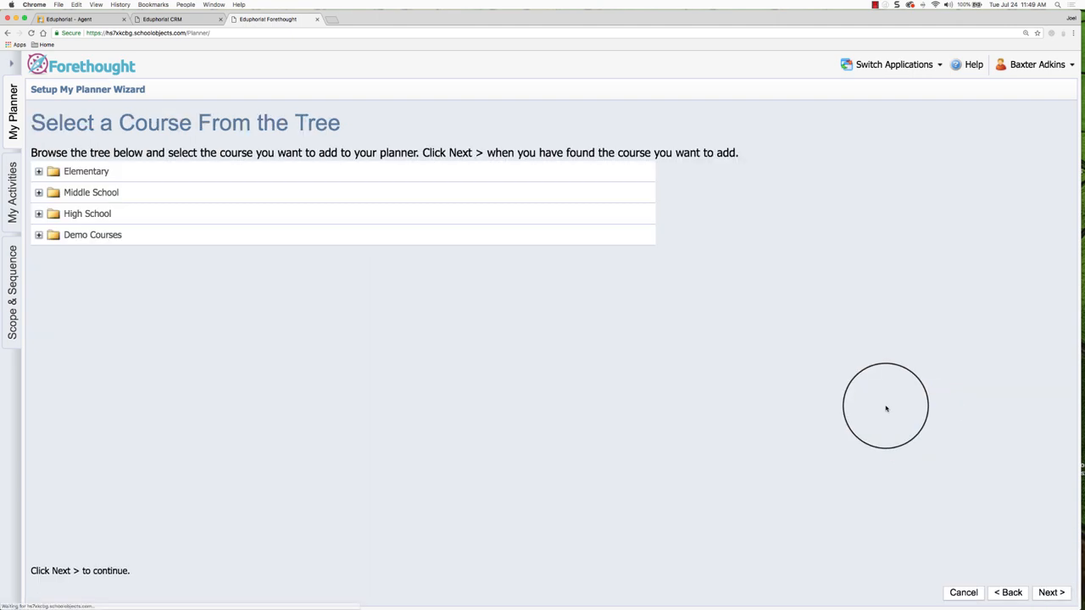
{"action": "mouse_move", "coordinate": [851, 400]}
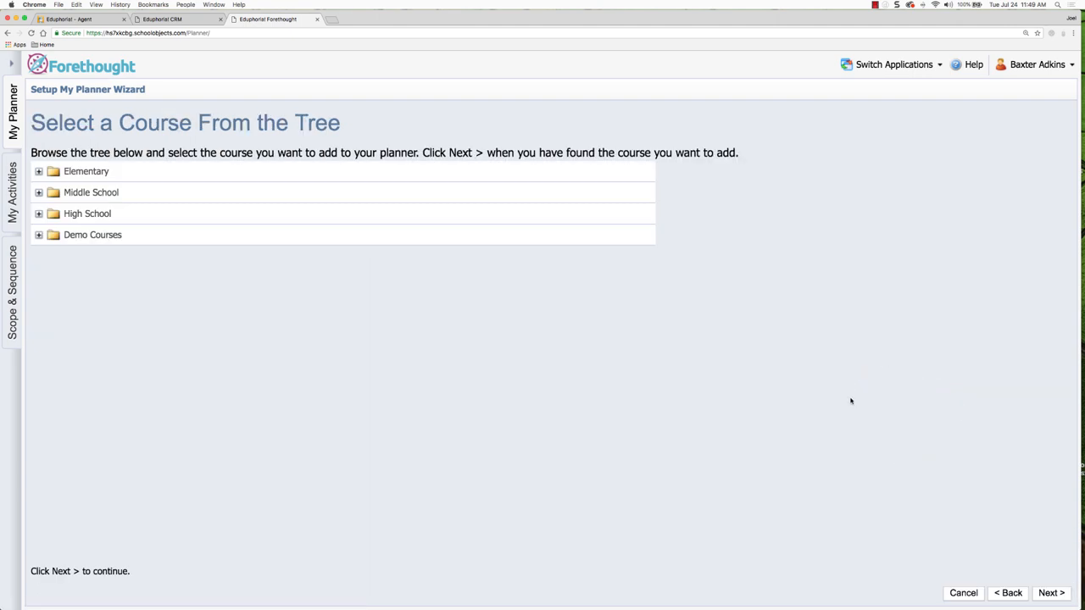
{"action": "mouse_move", "coordinate": [144, 239]}
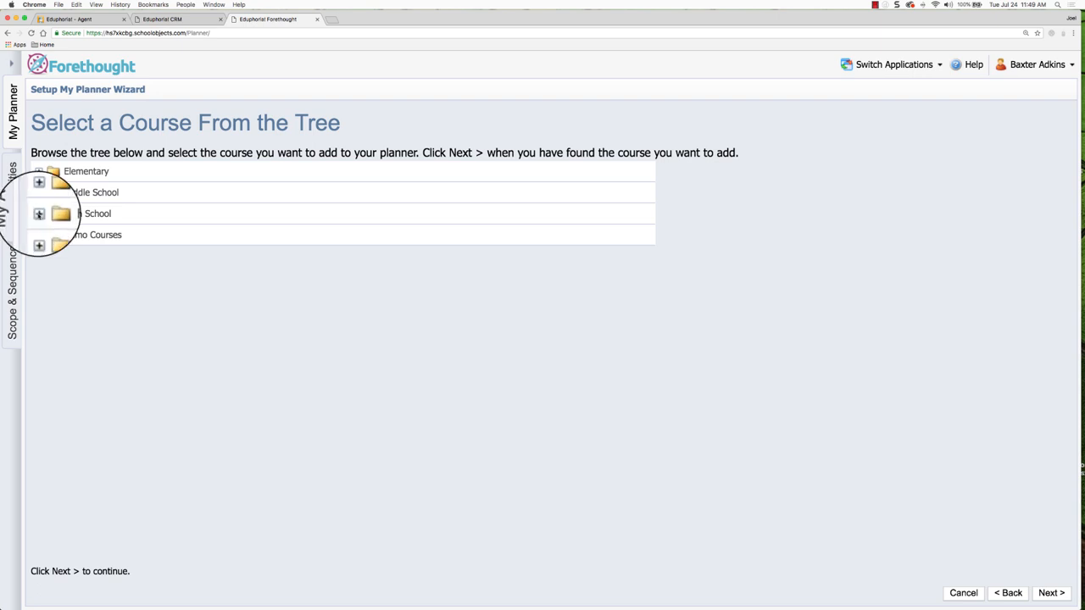
Choose English I from High School English Language Arts and Reading as the course.
{"action": "left_click", "coordinate": [38, 213]}
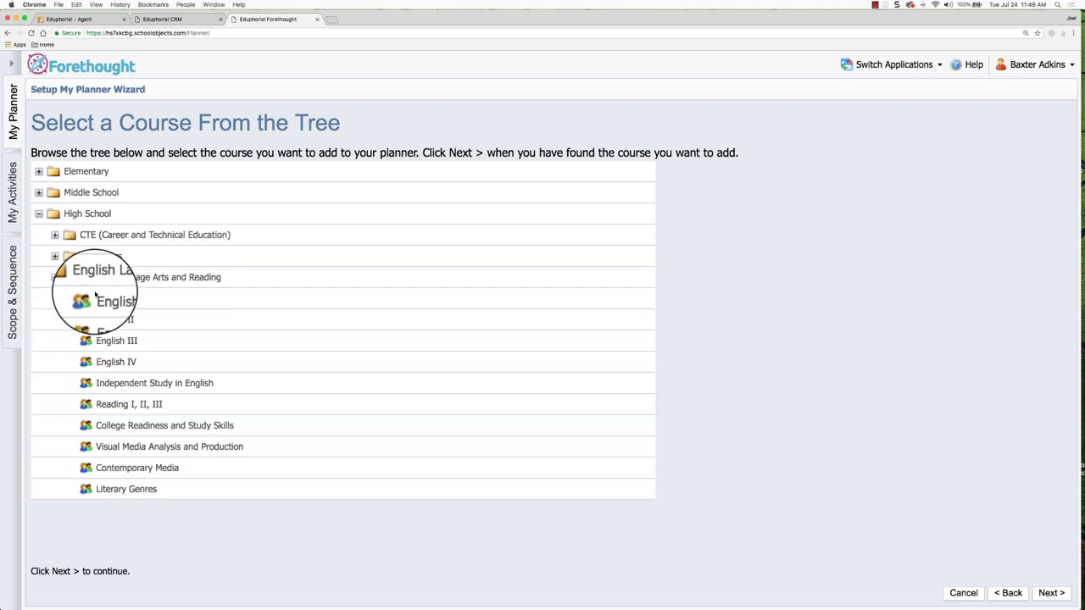
{"action": "left_click", "coordinate": [112, 298]}
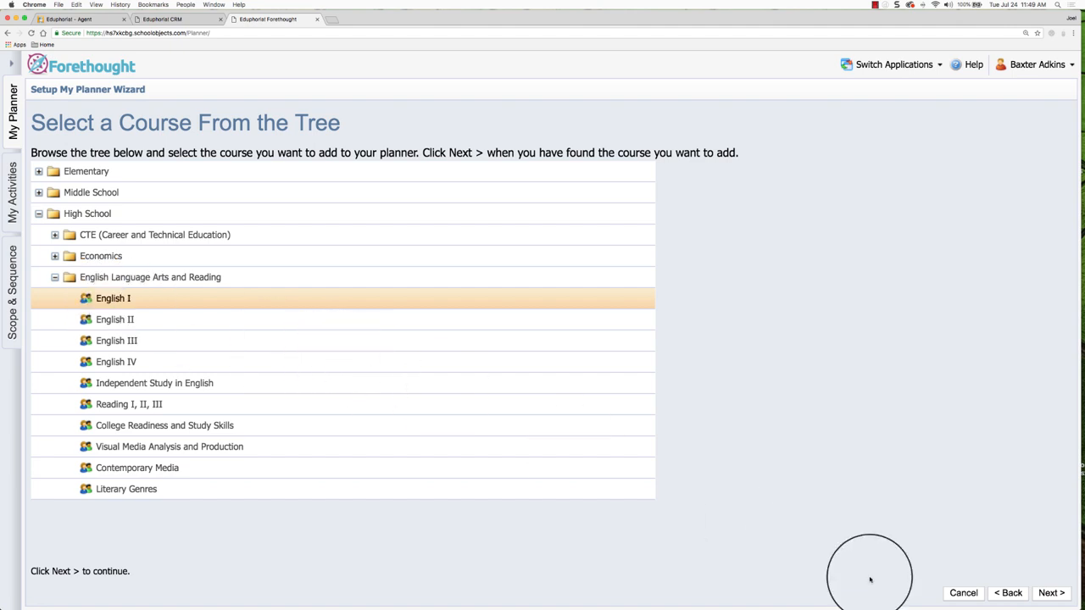
{"action": "left_click", "coordinate": [1054, 593]}
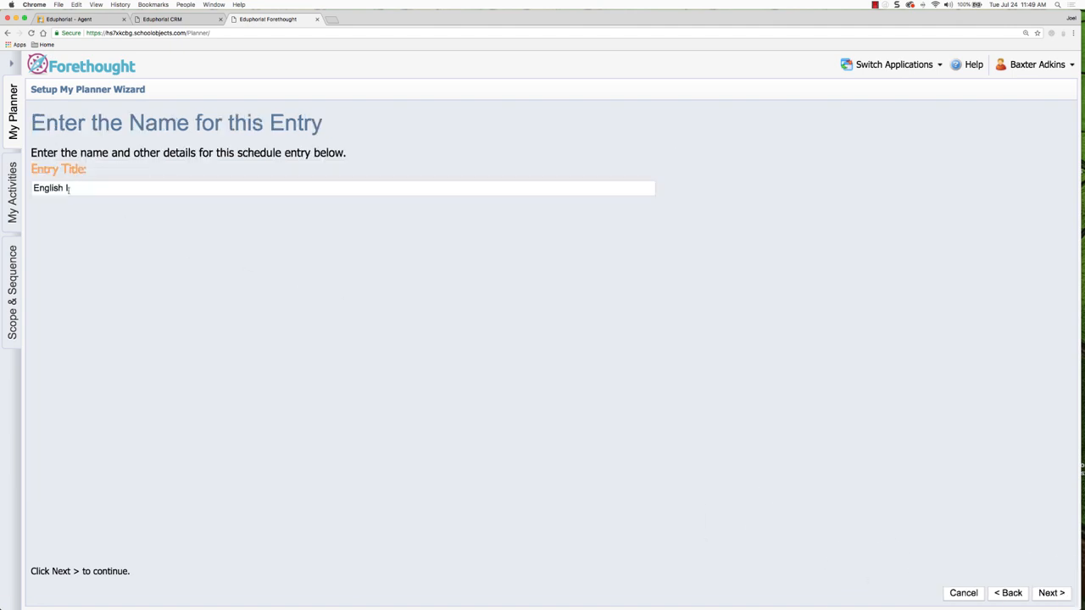
Title the entry 'English I' and add it as the first schedule entry.
{"action": "type", "text": "I"}
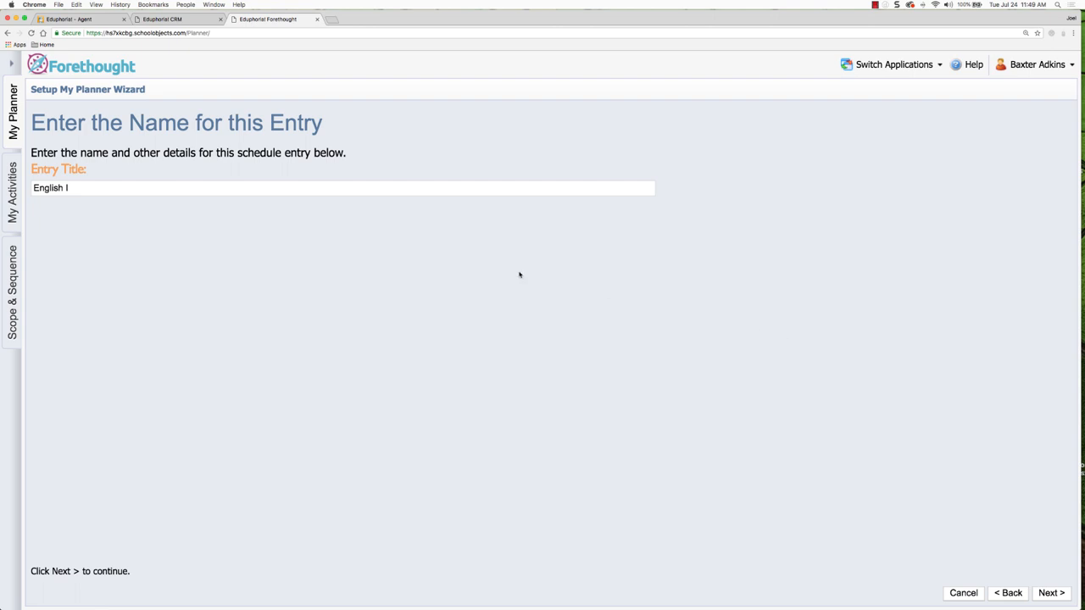
{"action": "left_click", "coordinate": [1052, 594]}
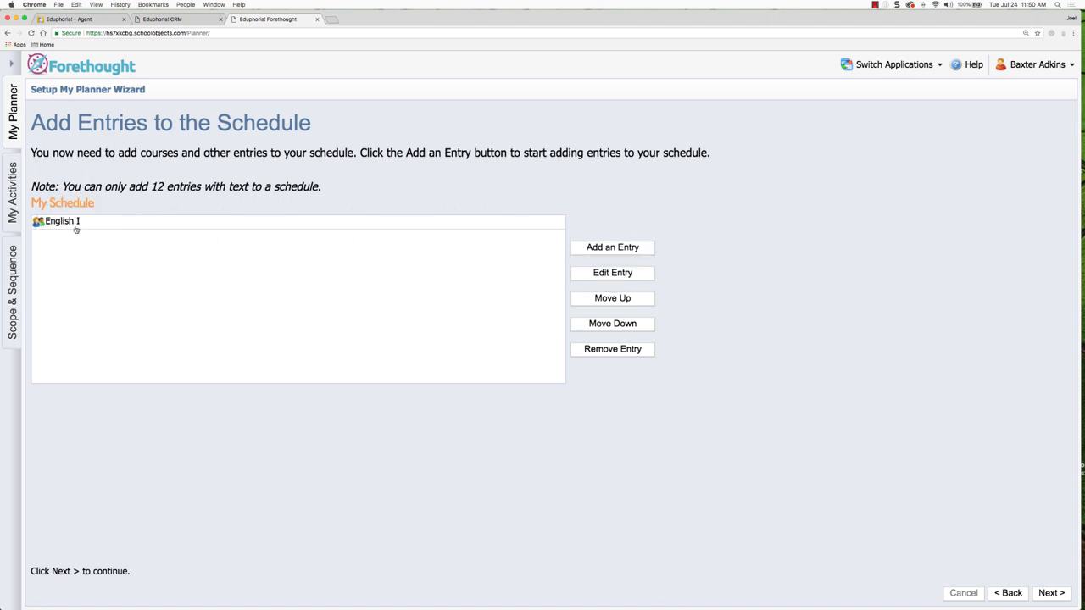
{"action": "mouse_move", "coordinate": [174, 238]}
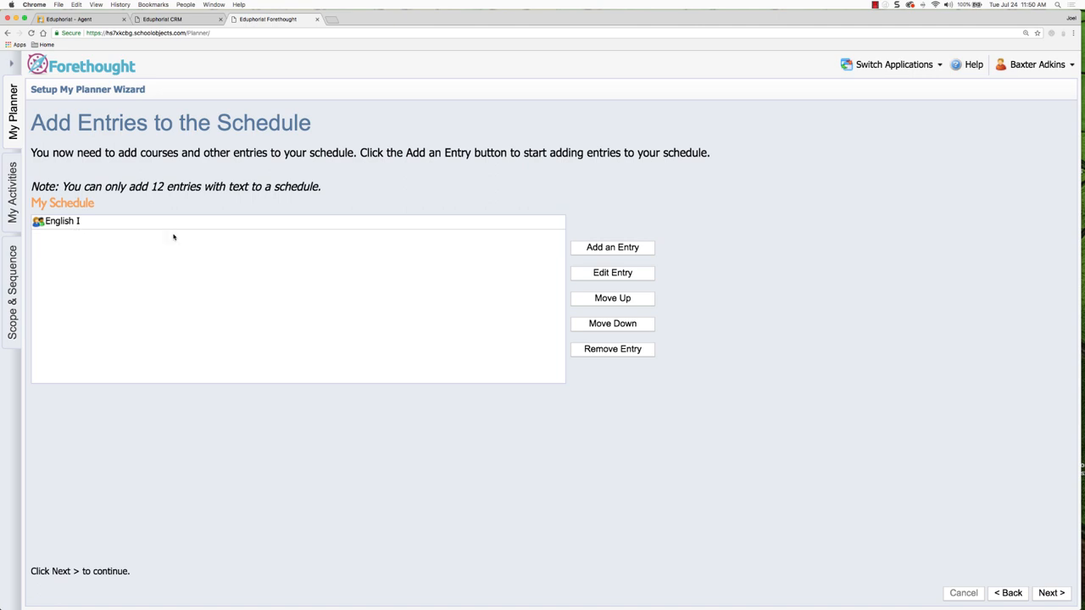
{"action": "mouse_move", "coordinate": [601, 248]}
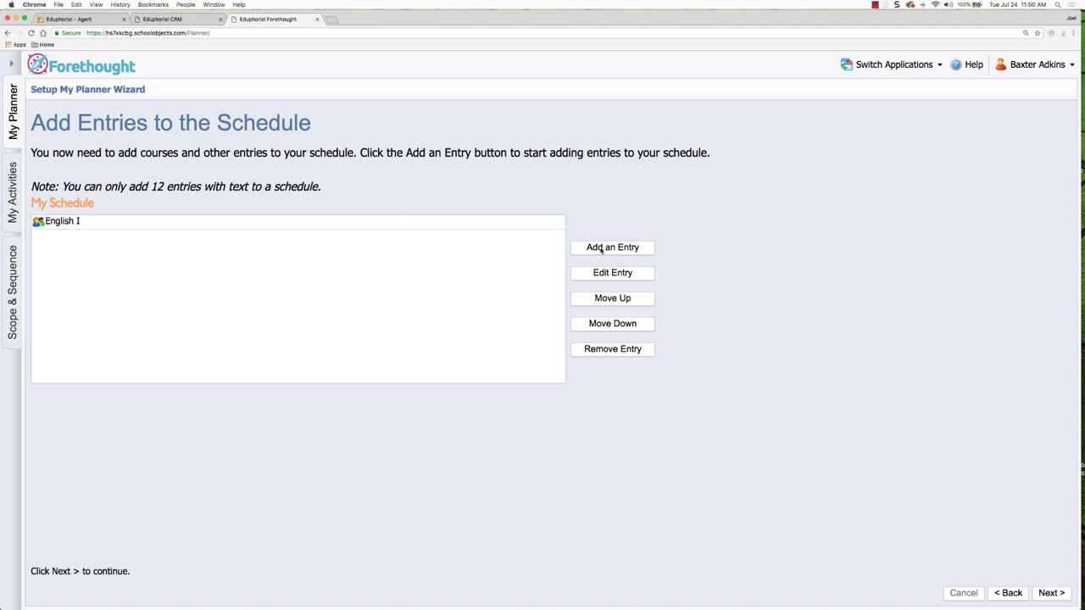
Add English II as a second standards-based course entry below English I.
{"action": "left_click", "coordinate": [612, 248]}
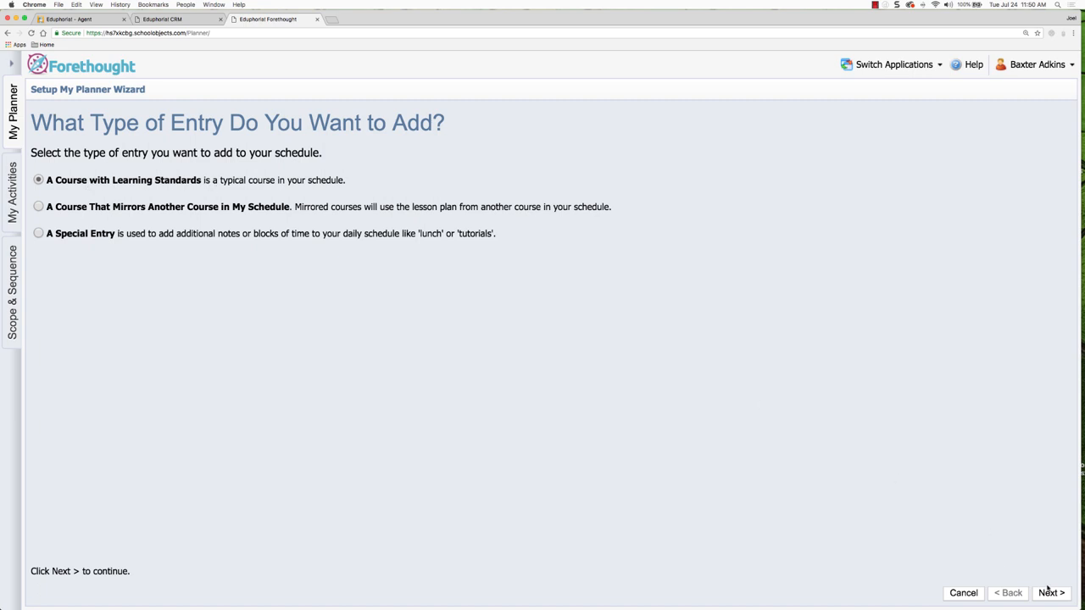
{"action": "left_click", "coordinate": [1052, 594]}
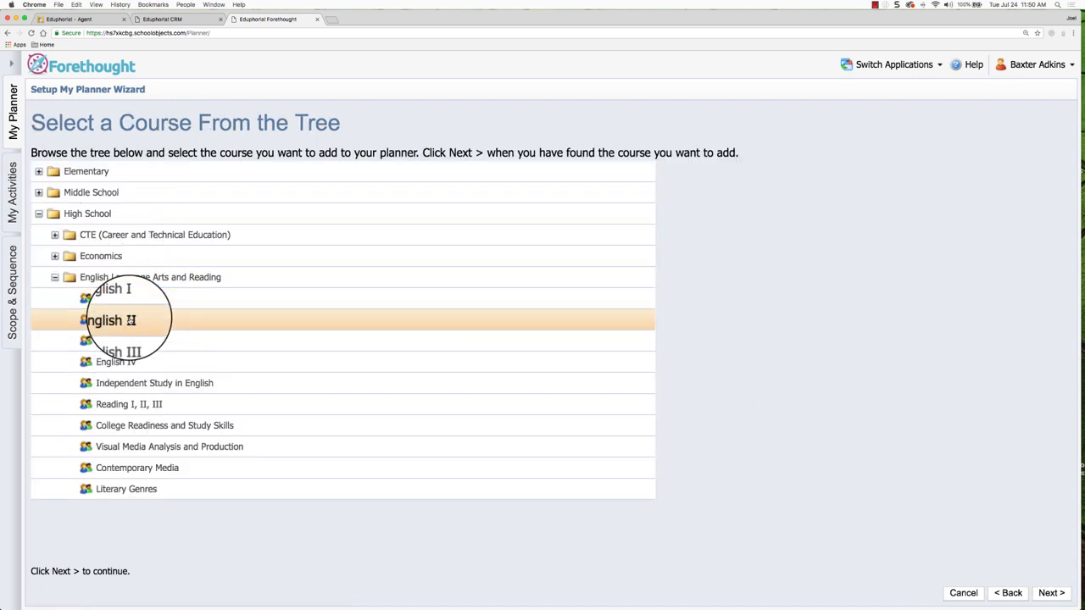
{"action": "left_click", "coordinate": [1054, 593]}
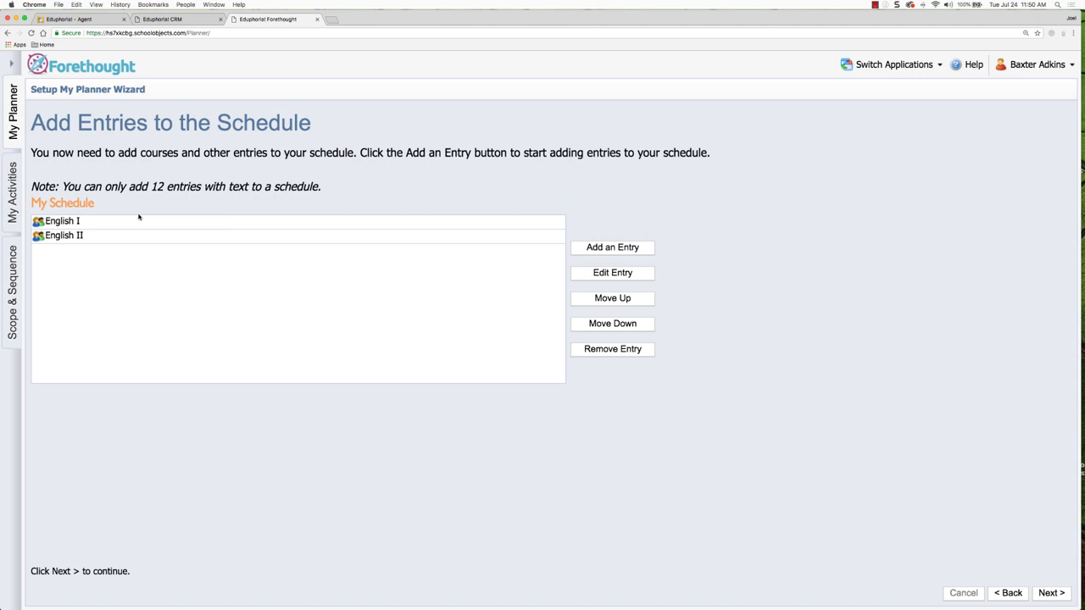
{"action": "mouse_move", "coordinate": [149, 213]}
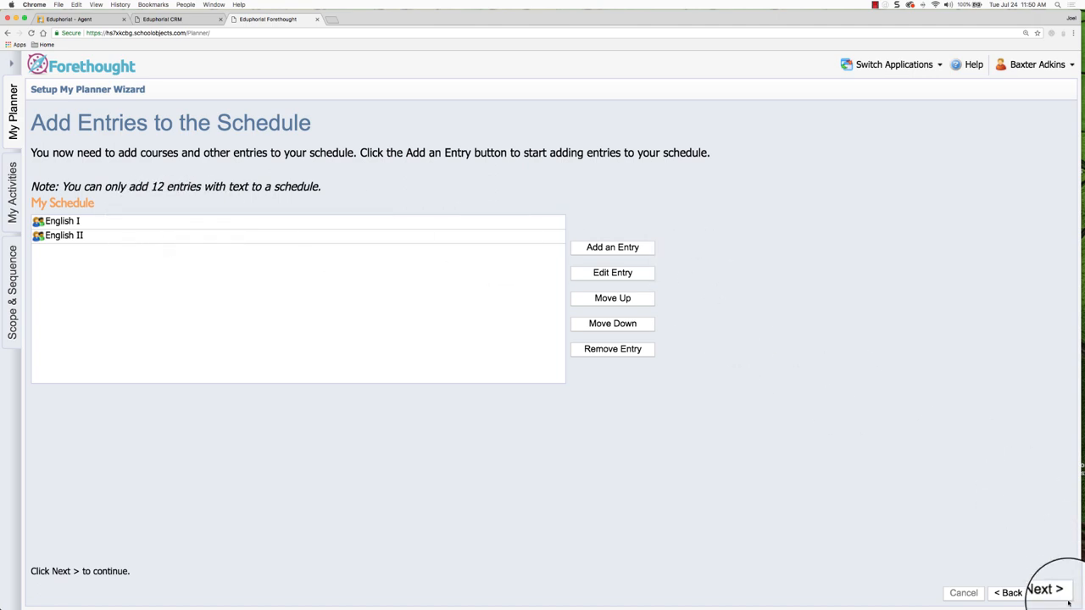
Finish the English schedule and create a second schedule titled 'Adkins Health Course'.
{"action": "left_click", "coordinate": [1047, 590]}
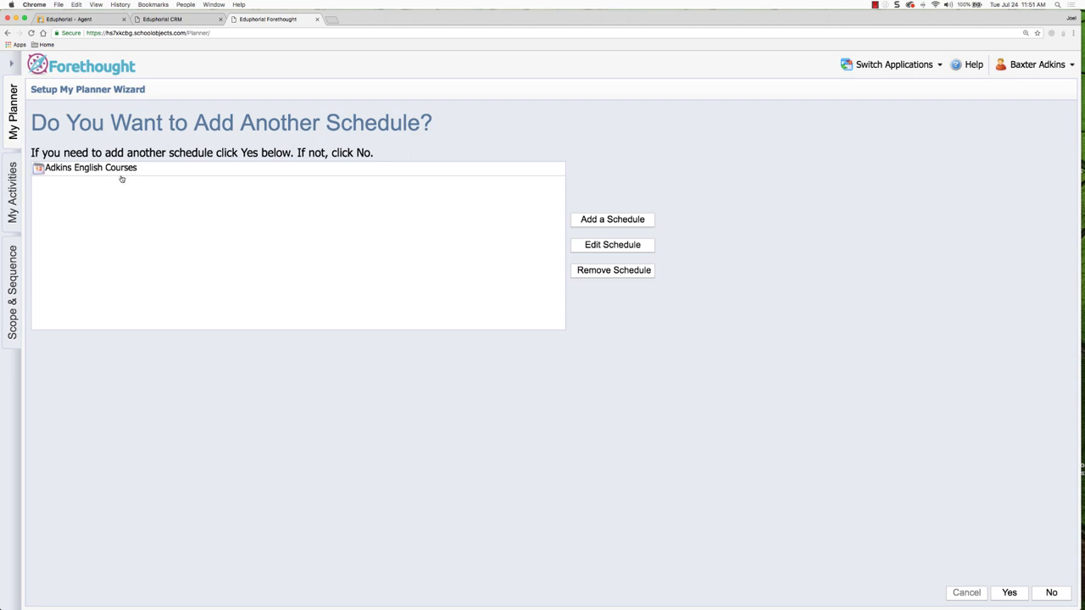
{"action": "left_click", "coordinate": [1051, 594]}
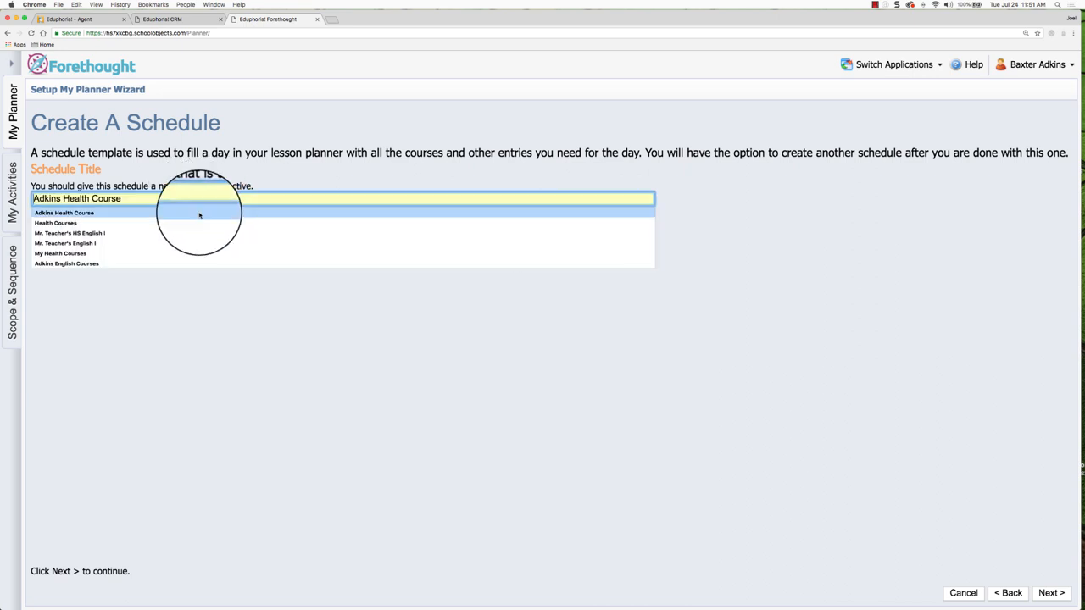
{"action": "left_click", "coordinate": [1054, 593]}
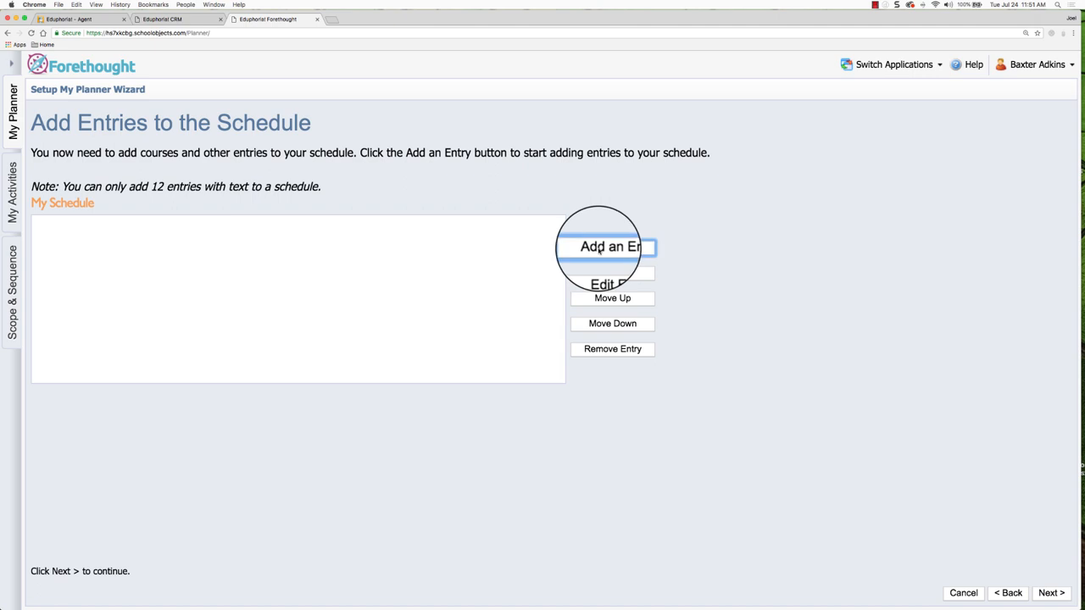
Begin a standards-based entry and choose Health 1, Grades 9-10 from the Health course tree.
{"action": "left_click", "coordinate": [612, 248]}
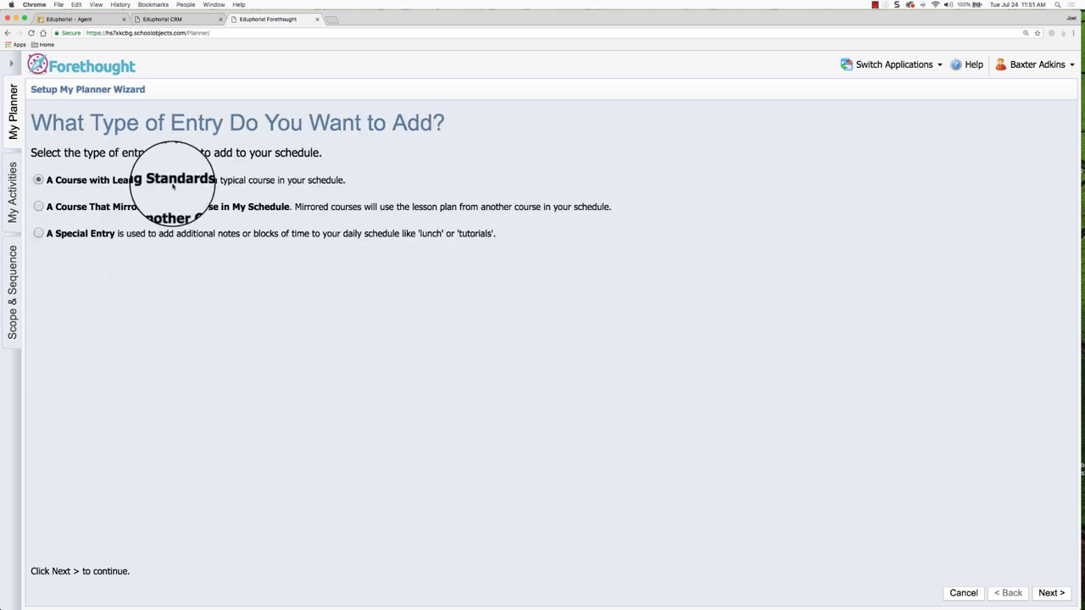
{"action": "left_click", "coordinate": [1054, 593]}
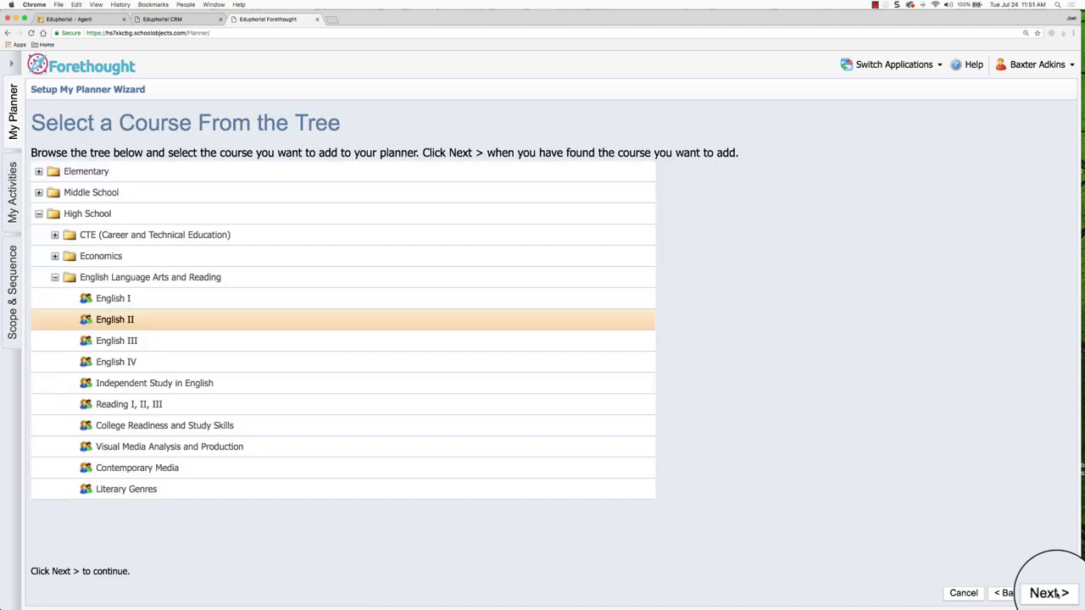
{"action": "left_click", "coordinate": [55, 278]}
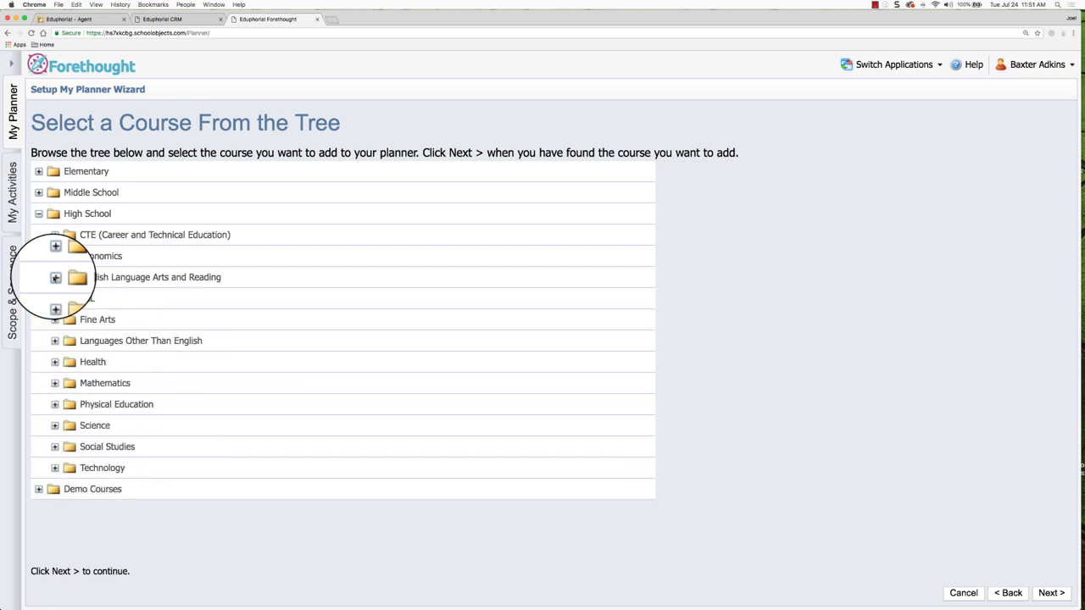
{"action": "left_click", "coordinate": [55, 362]}
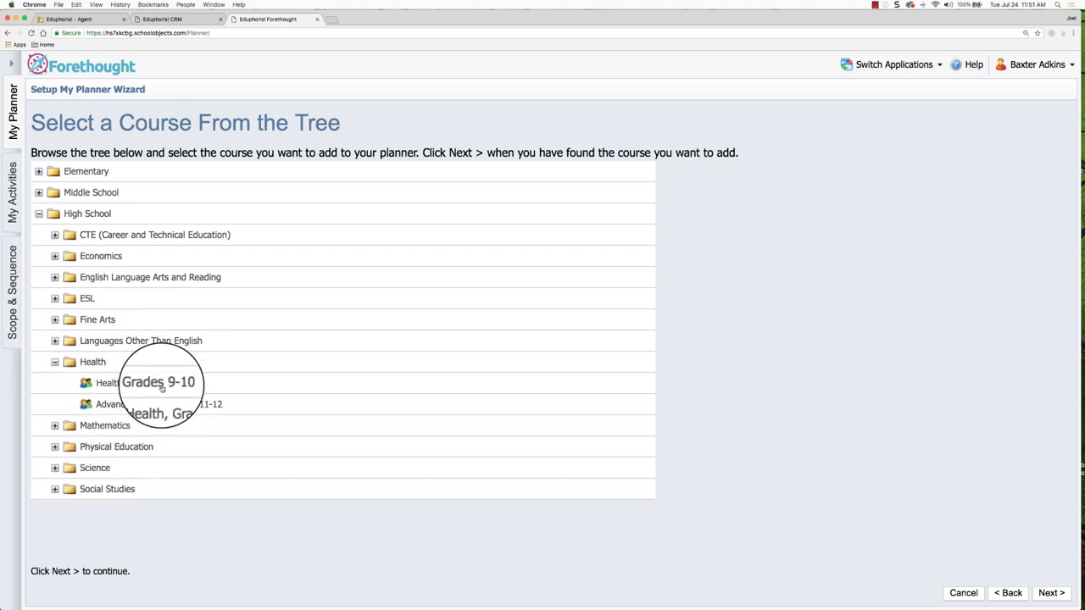
{"action": "left_click", "coordinate": [127, 383]}
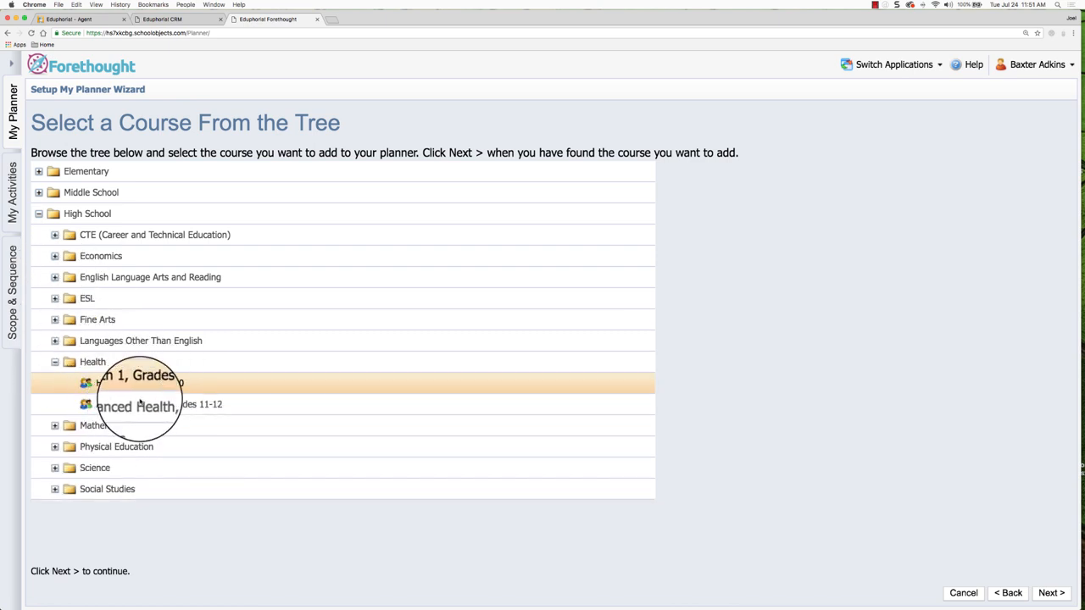
Accept the default entry name, add it, and finish adding entries to the schedule.
{"action": "left_click", "coordinate": [1052, 594]}
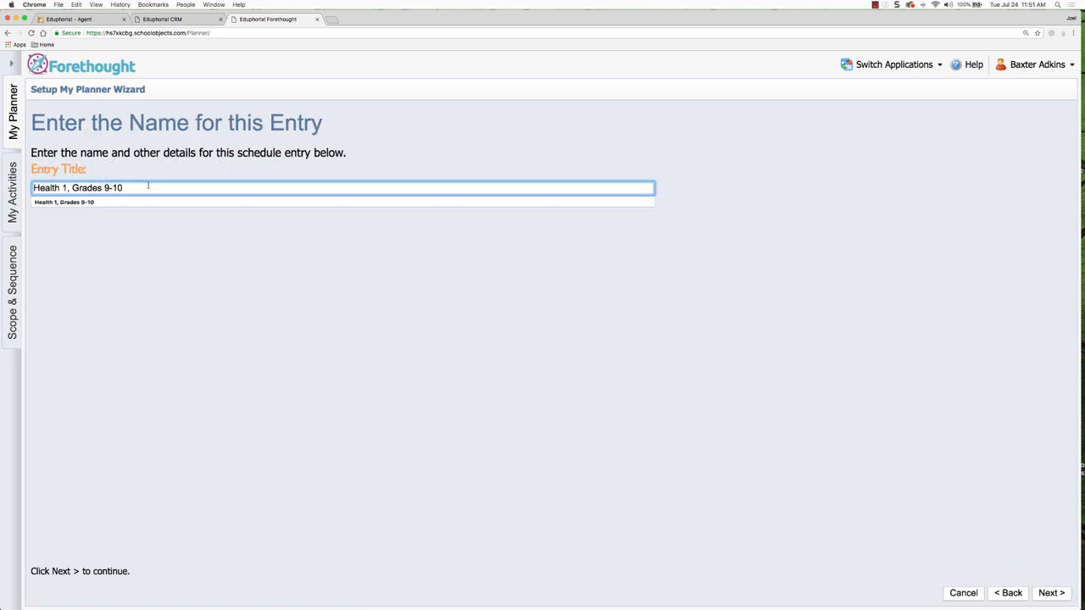
{"action": "left_click", "coordinate": [1052, 594]}
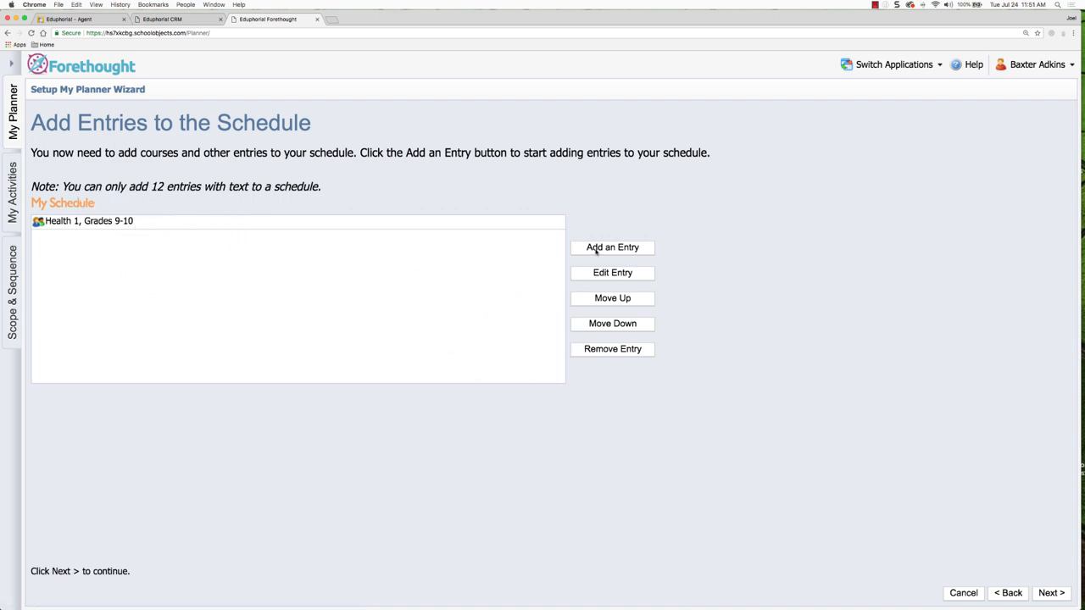
{"action": "mouse_move", "coordinate": [613, 261]}
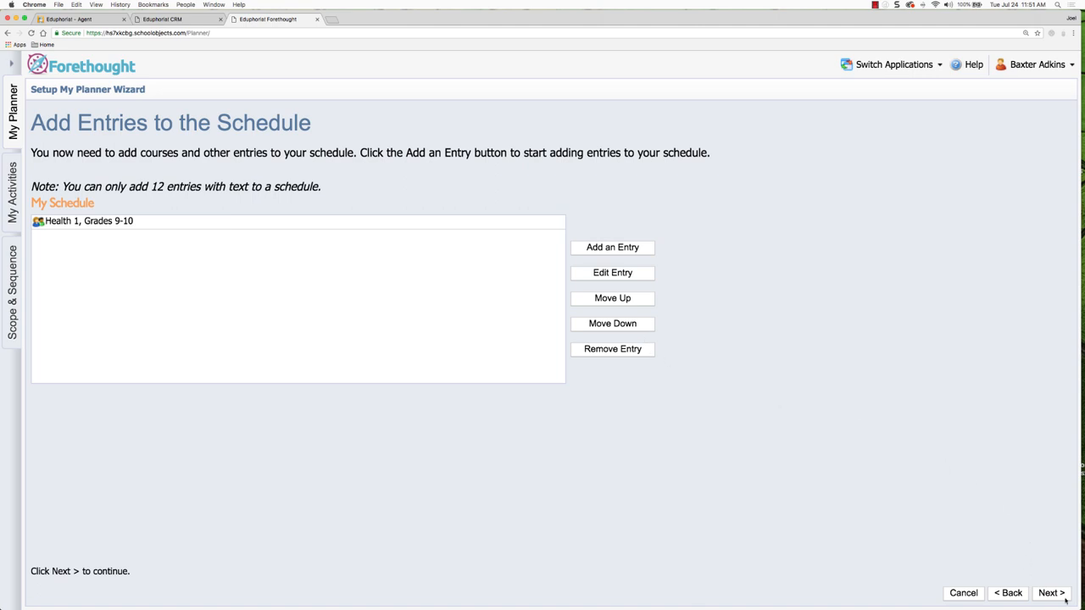
{"action": "mouse_move", "coordinate": [874, 487]}
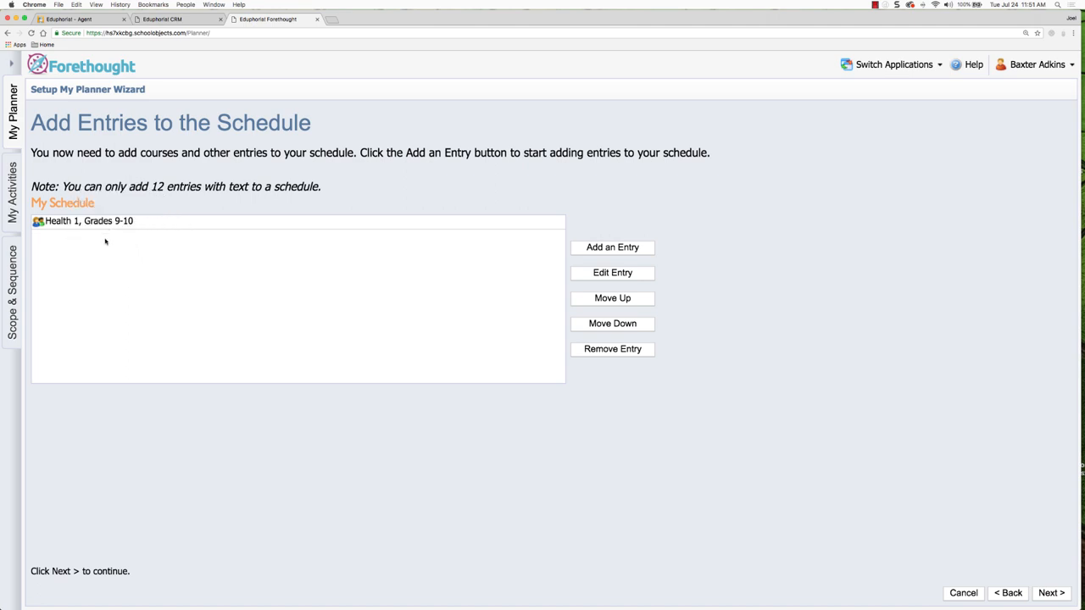
{"action": "mouse_move", "coordinate": [137, 278]}
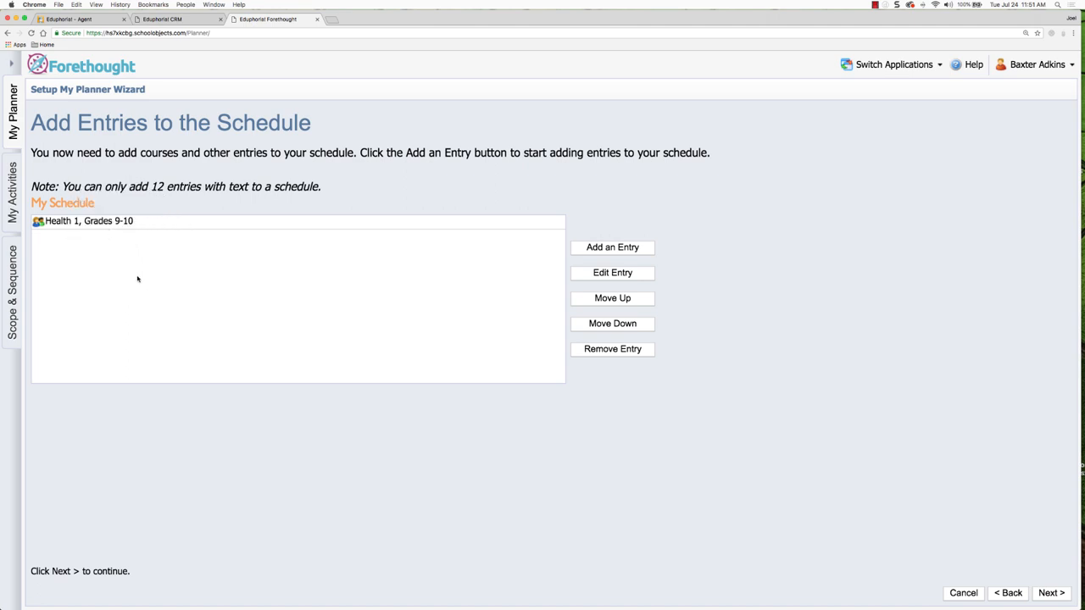
{"action": "mouse_move", "coordinate": [132, 243]}
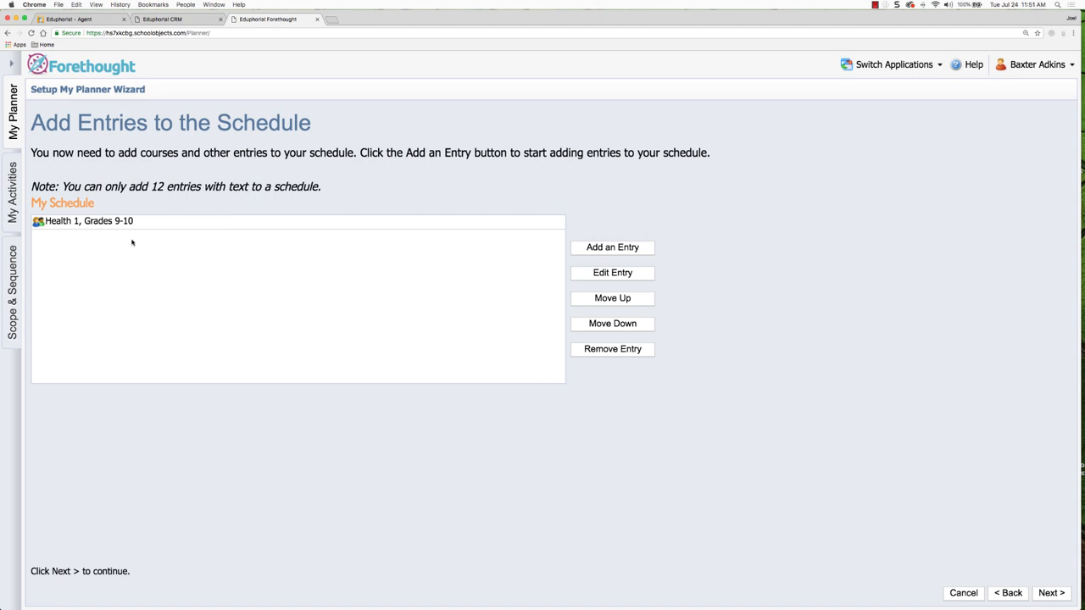
{"action": "mouse_move", "coordinate": [119, 231]}
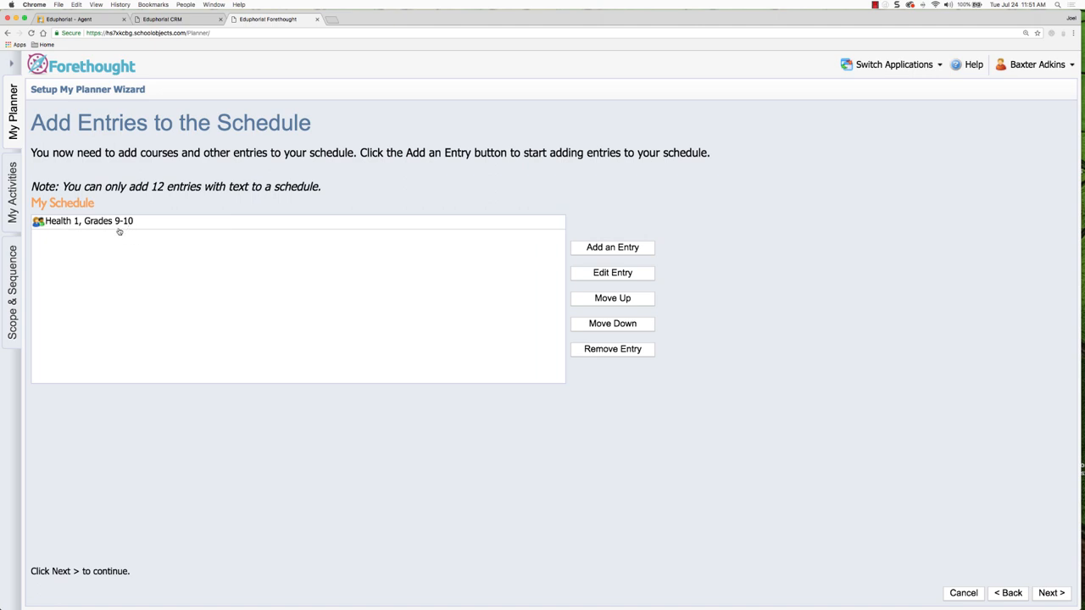
{"action": "mouse_move", "coordinate": [570, 341]}
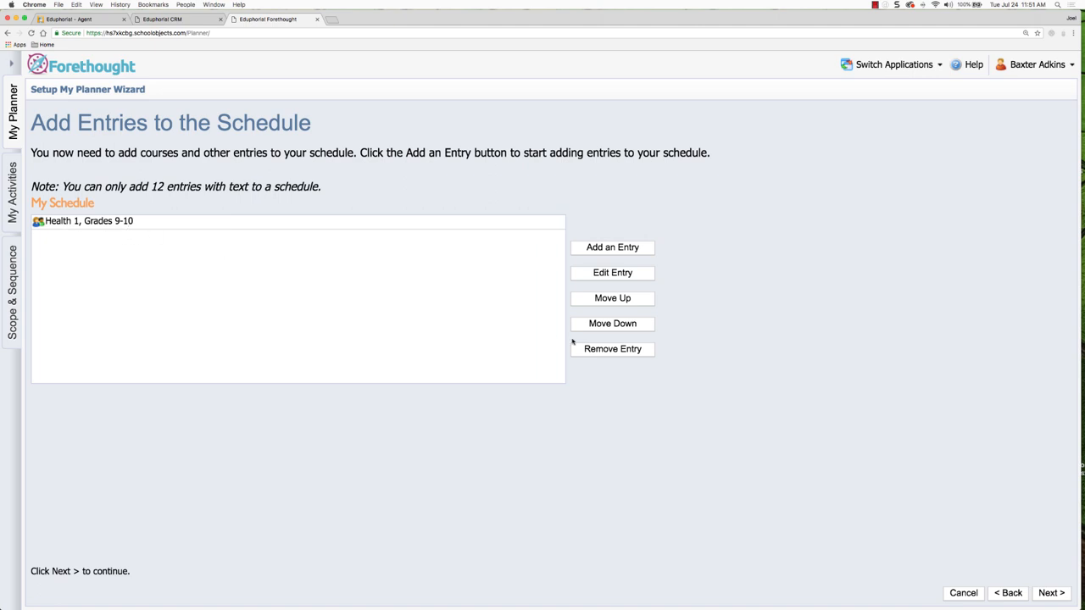
{"action": "left_click", "coordinate": [1056, 593]}
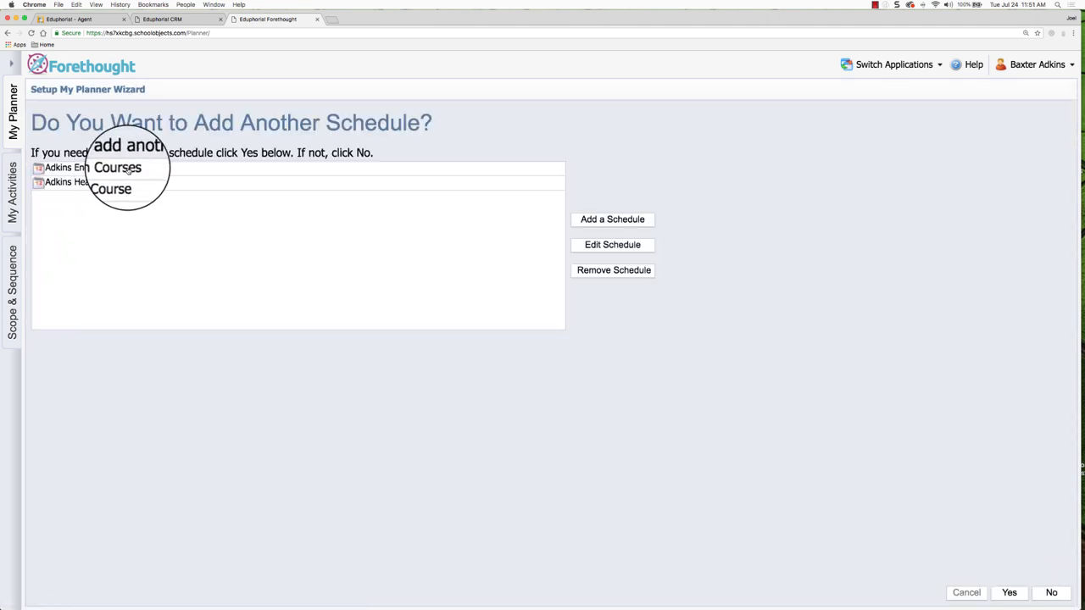
{"action": "mouse_move", "coordinate": [66, 190]}
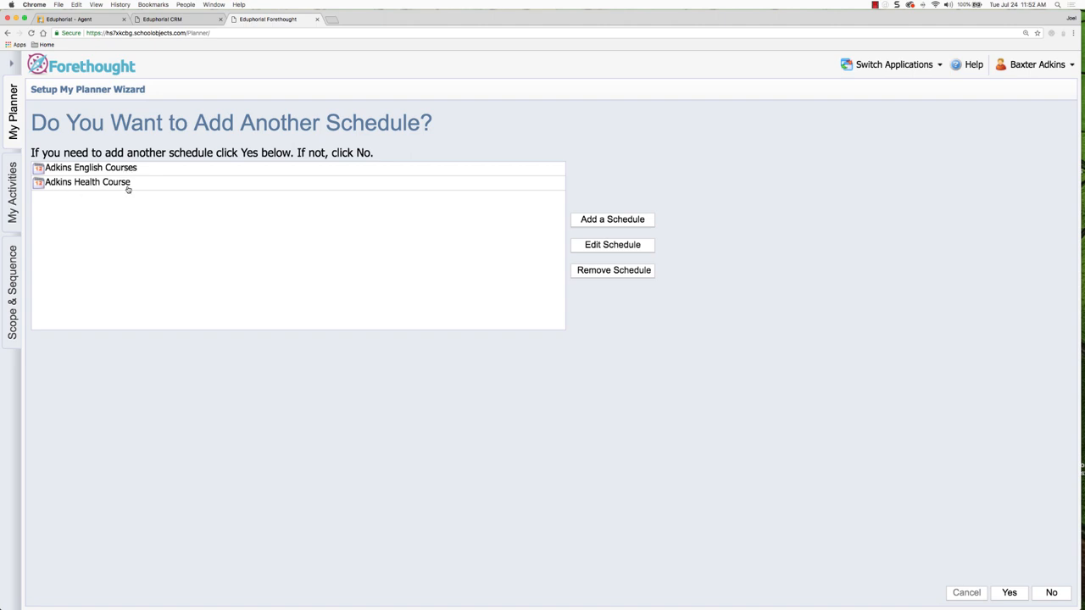
{"action": "mouse_move", "coordinate": [1020, 595]}
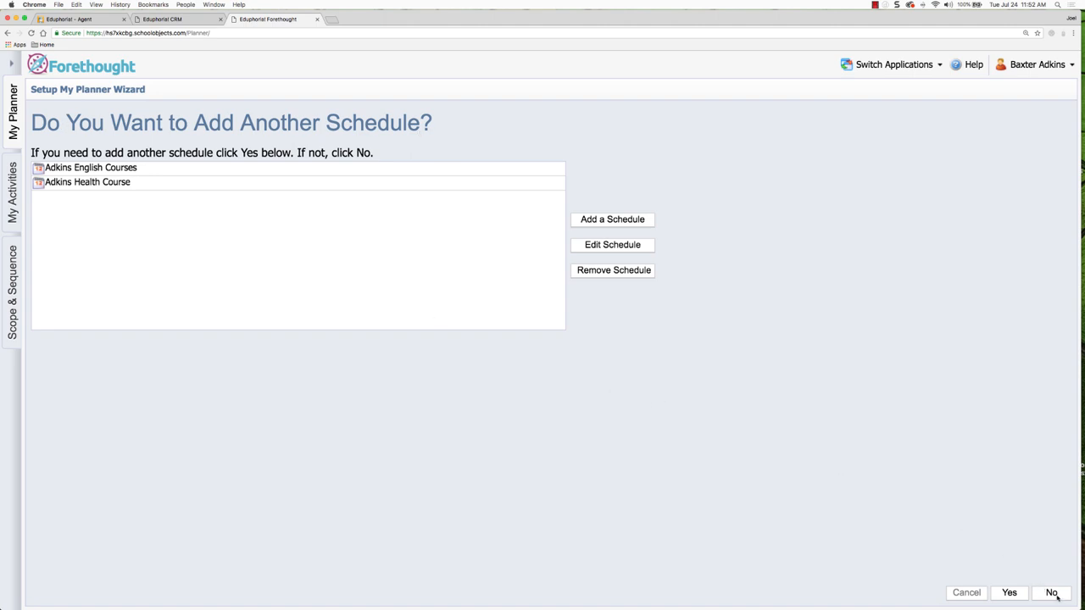
{"action": "mouse_move", "coordinate": [1023, 597]}
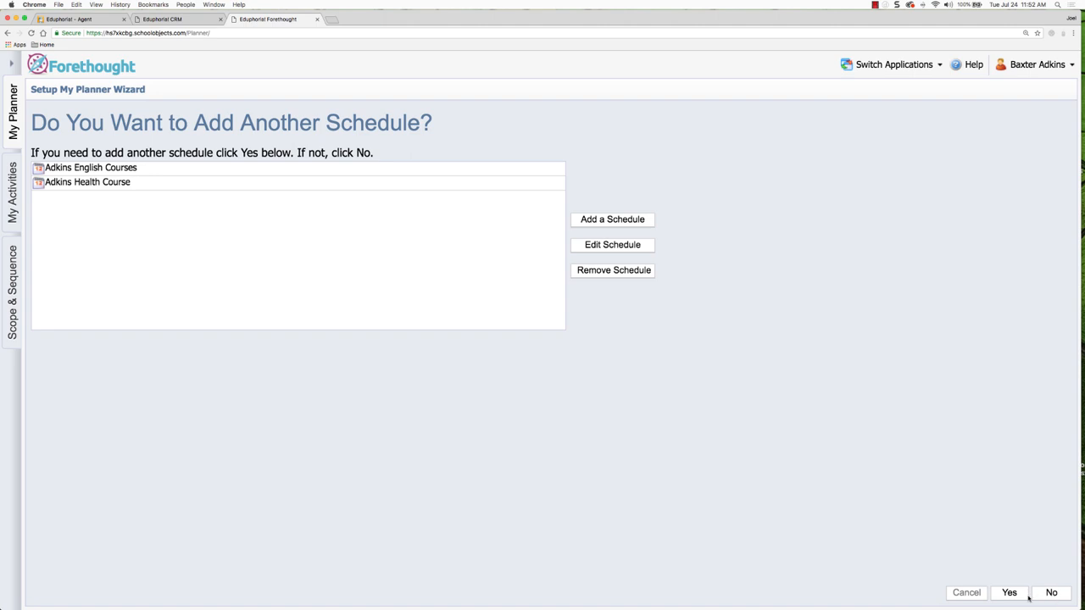
Decline adding another schedule so the wizard reaches its You're Done page.
{"action": "left_click", "coordinate": [1058, 593]}
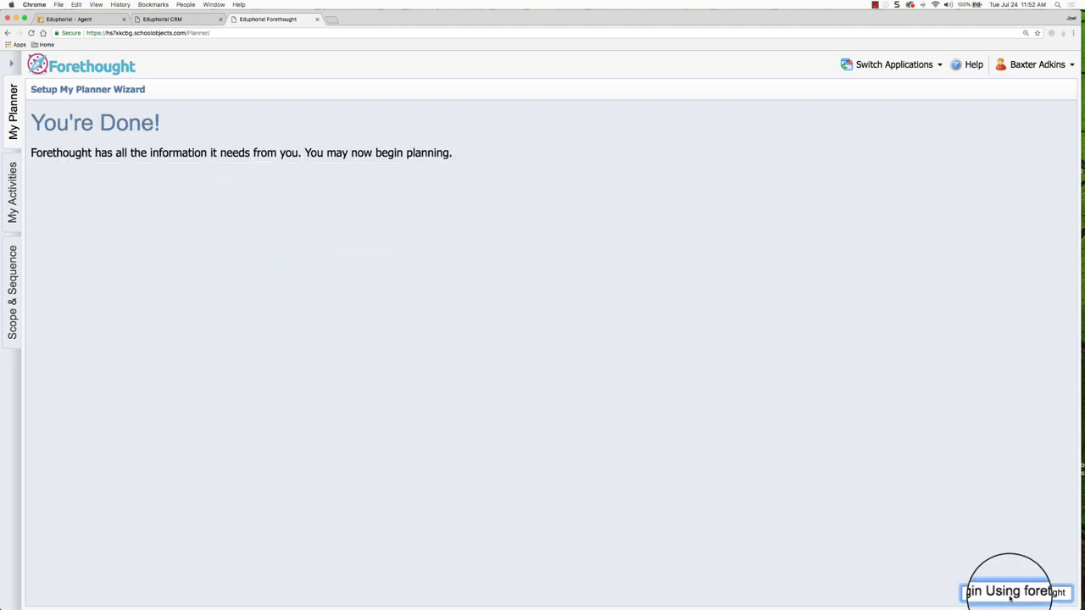
Begin using Forethought and review the blank English I and English II plans for July 24, 2018.
{"action": "left_click", "coordinate": [1004, 589]}
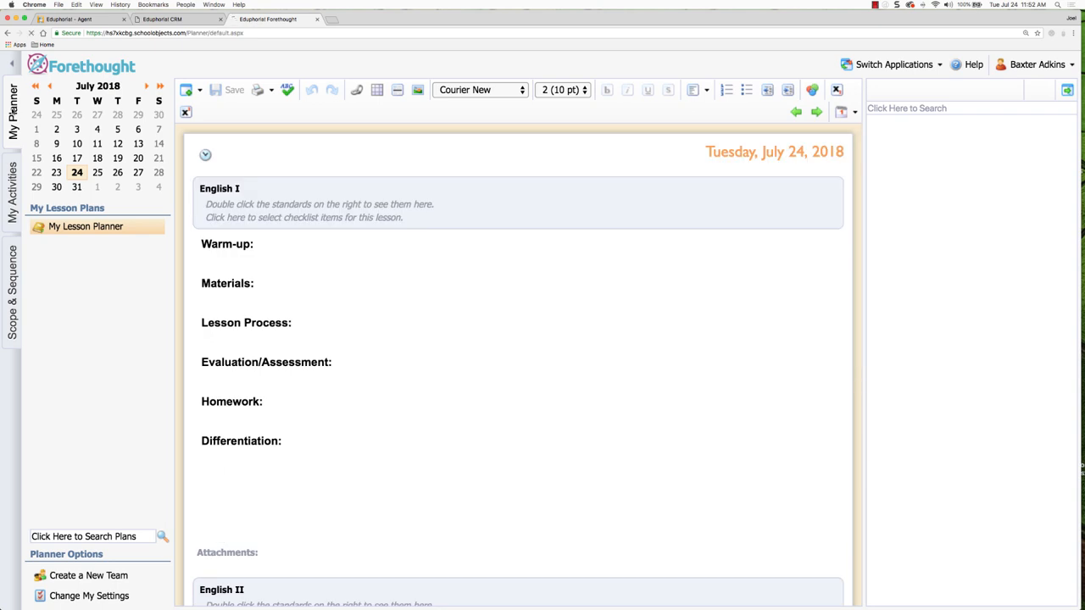
{"action": "scroll", "scroll_direction": "down", "scroll_amount": 3}
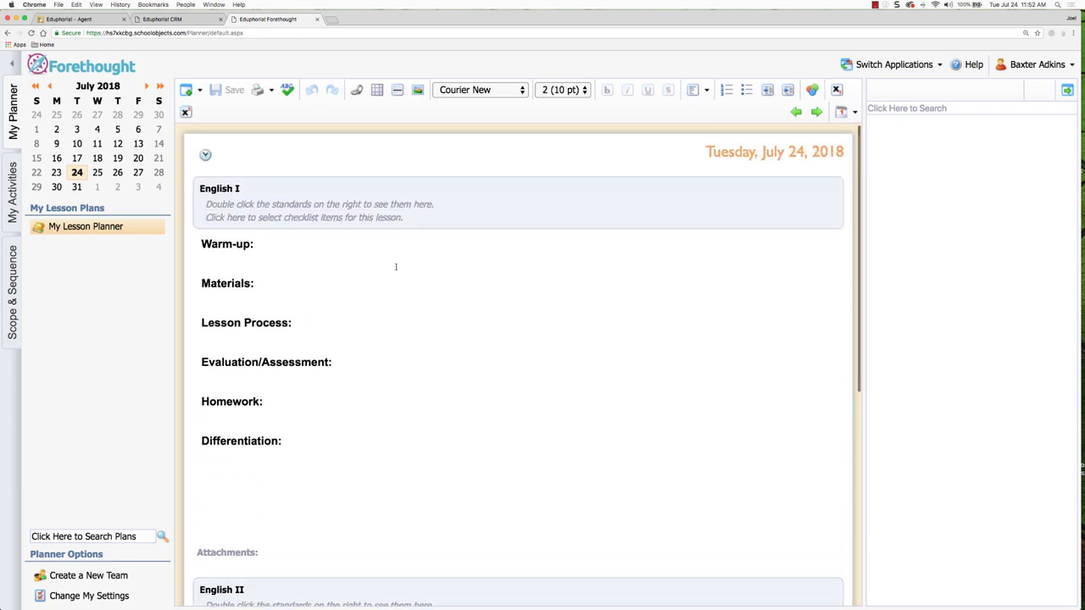
{"action": "scroll", "scroll_direction": "down", "scroll_amount": 3}
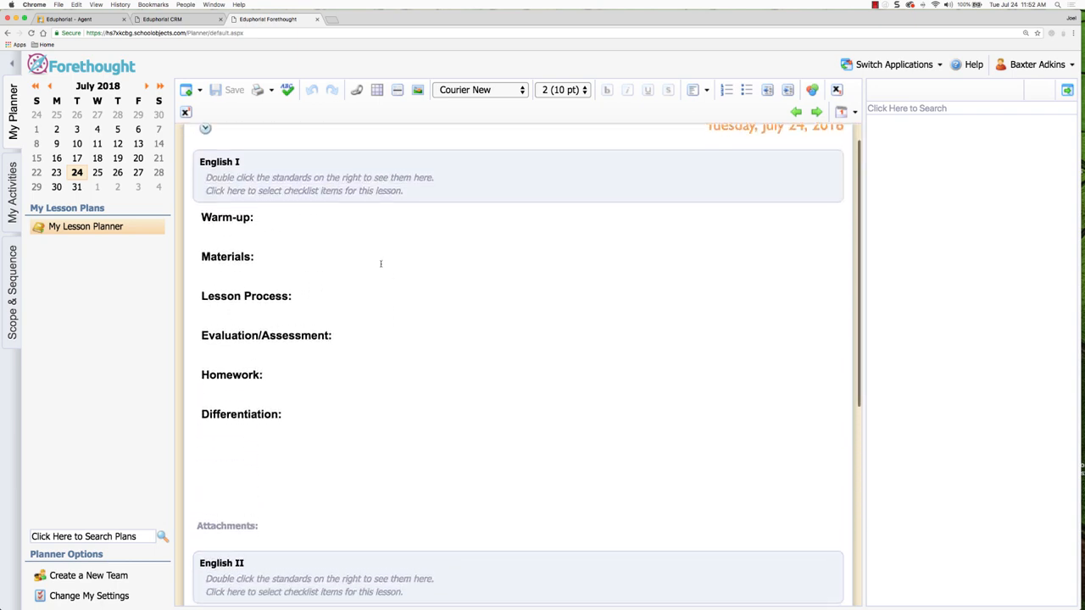
{"action": "scroll", "scroll_direction": "down", "scroll_amount": 3}
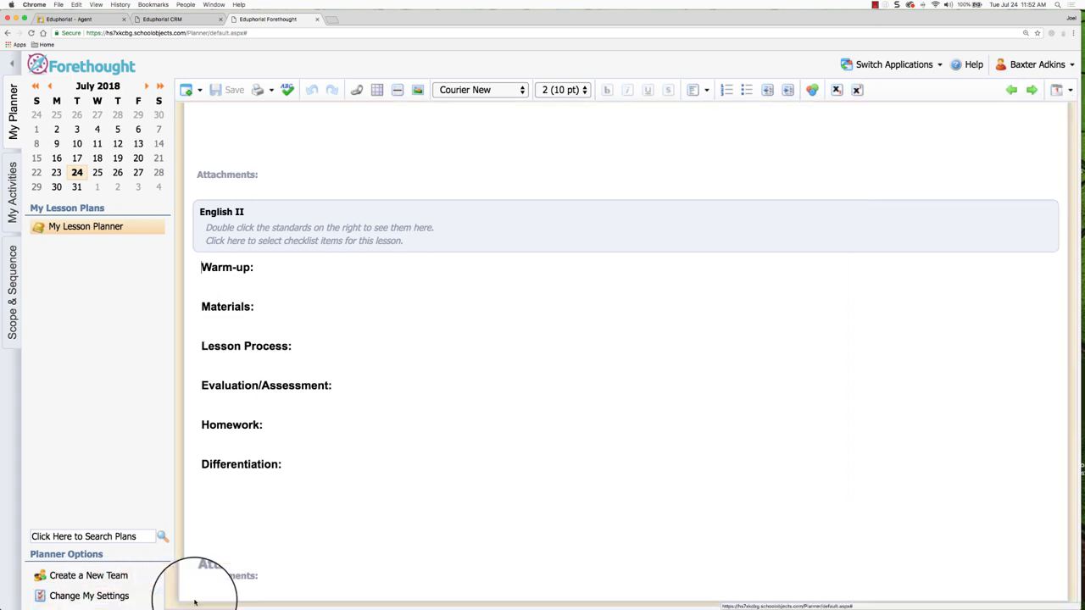
Reopen planner settings and edit Adkins Health Course to view its Health 1, Grades 9-10 entry.
{"action": "left_click", "coordinate": [88, 597]}
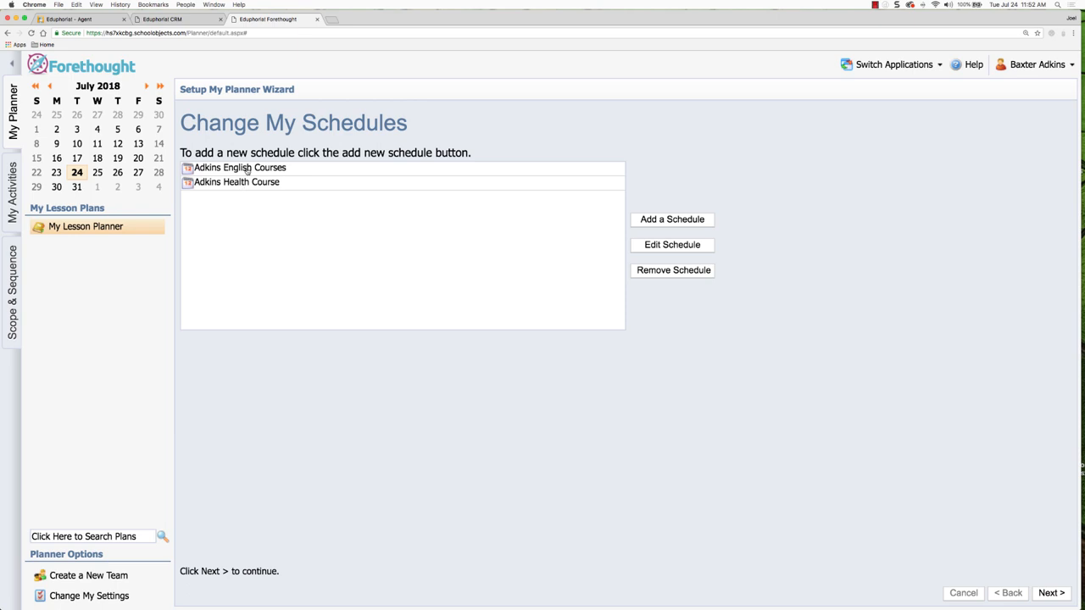
{"action": "left_click", "coordinate": [237, 181]}
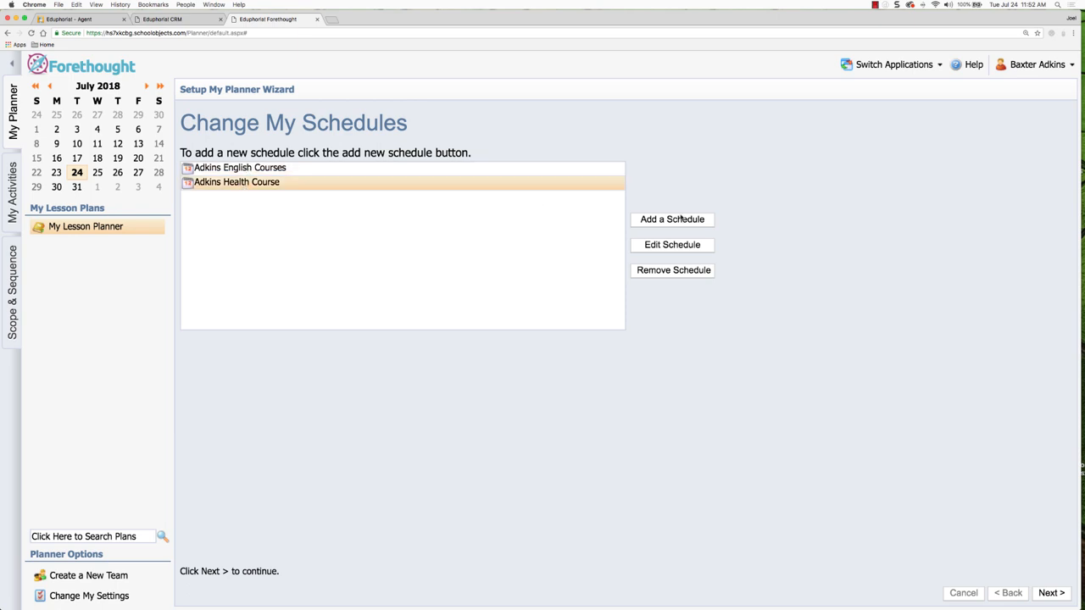
{"action": "left_click", "coordinate": [671, 244]}
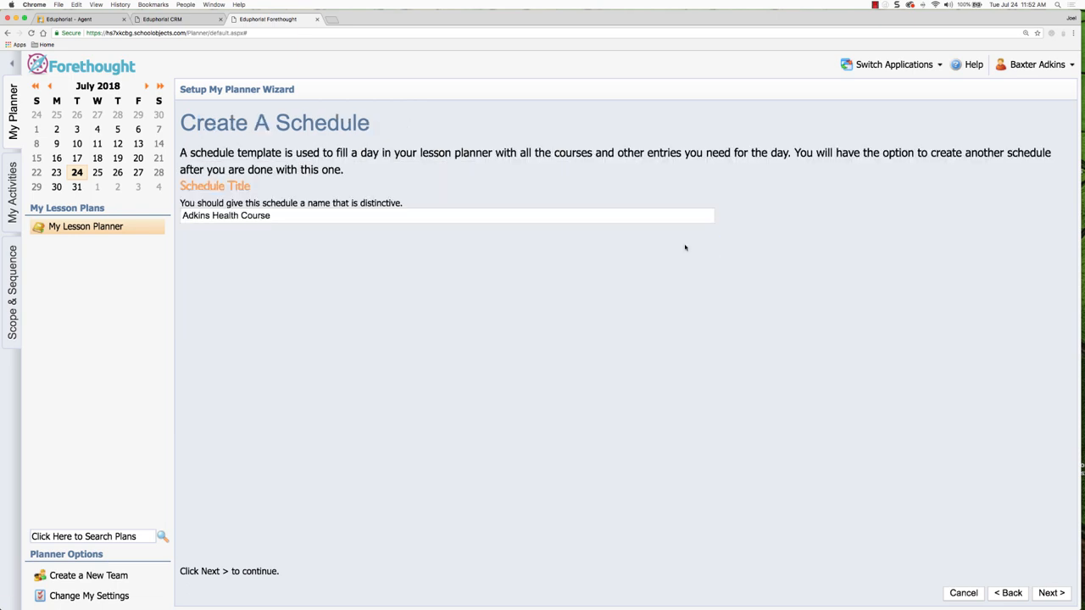
{"action": "left_click", "coordinate": [1052, 593]}
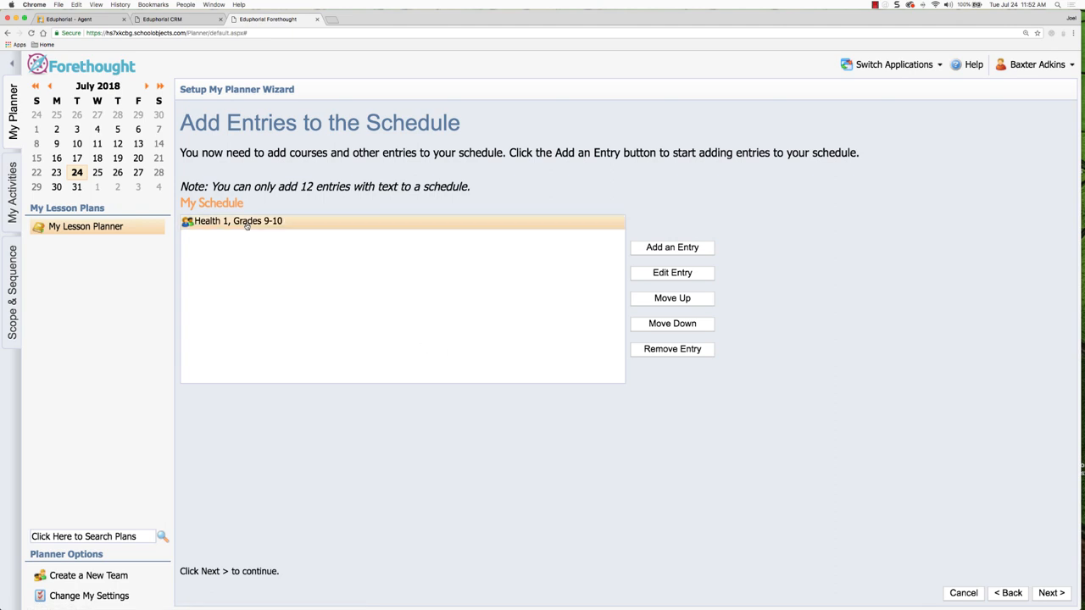